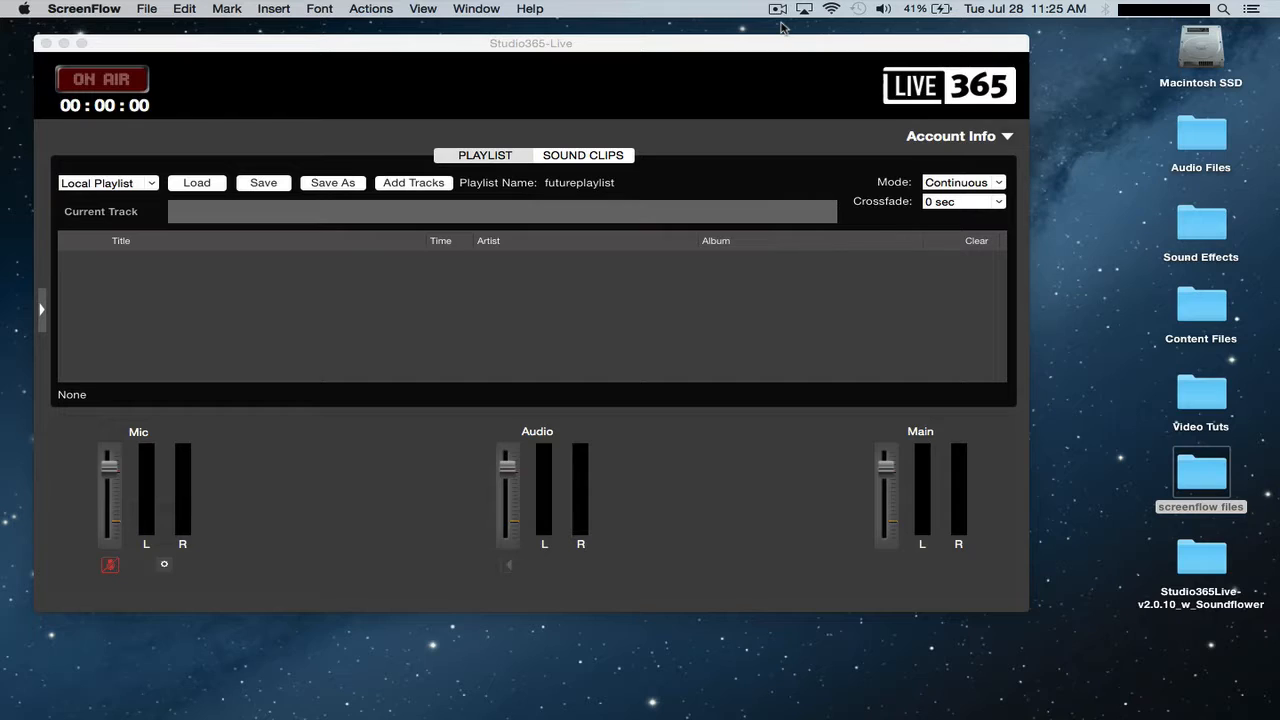
pyautogui.moveTo(714, 41)
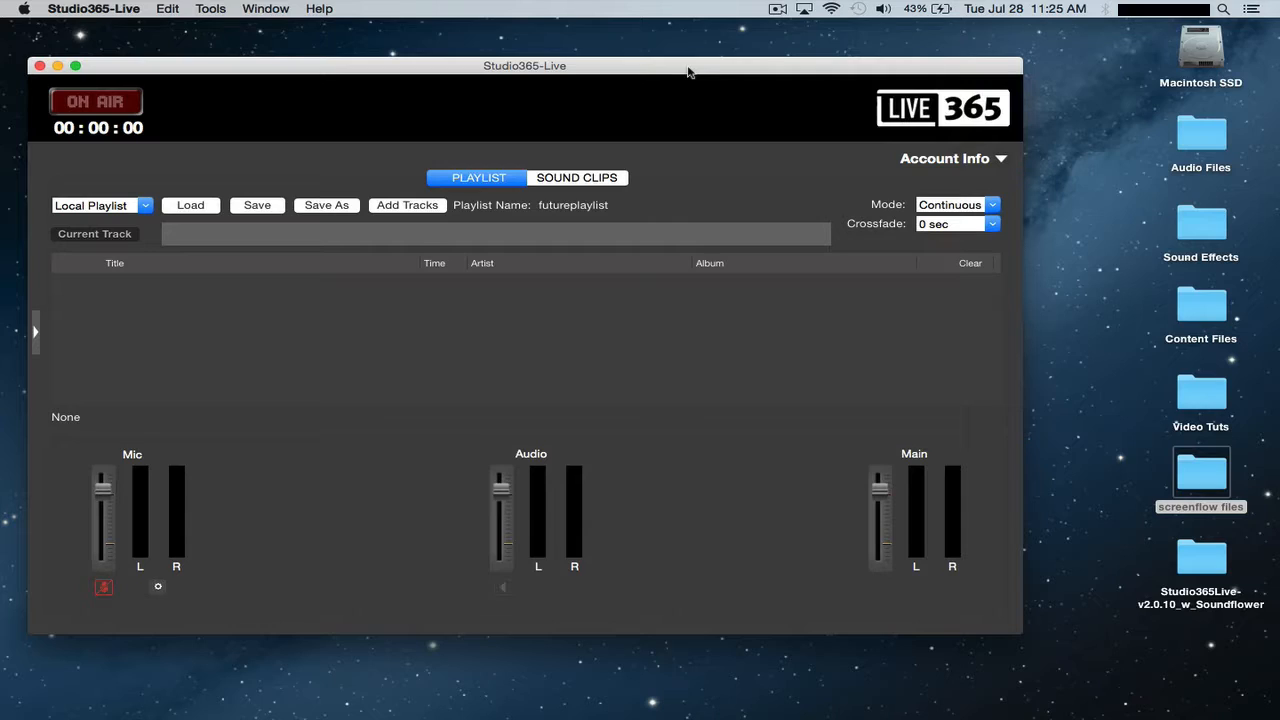
pyautogui.moveTo(473, 73)
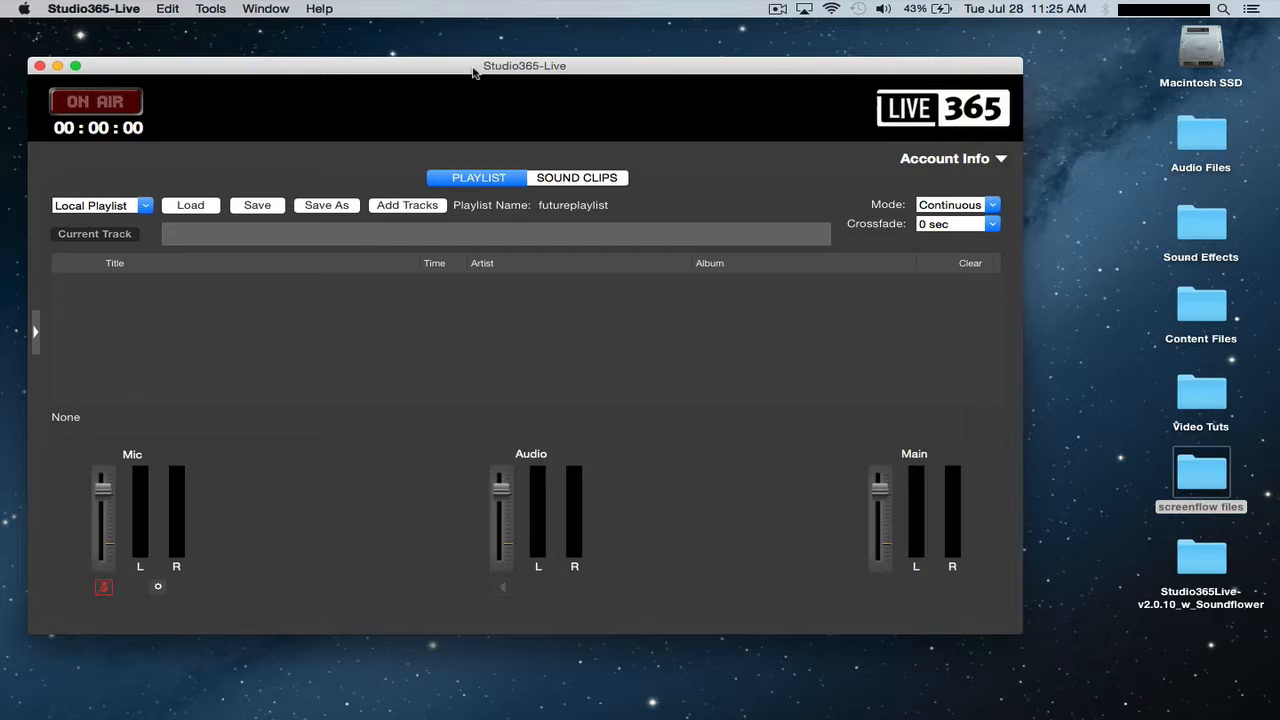
pyautogui.moveTo(865, 195)
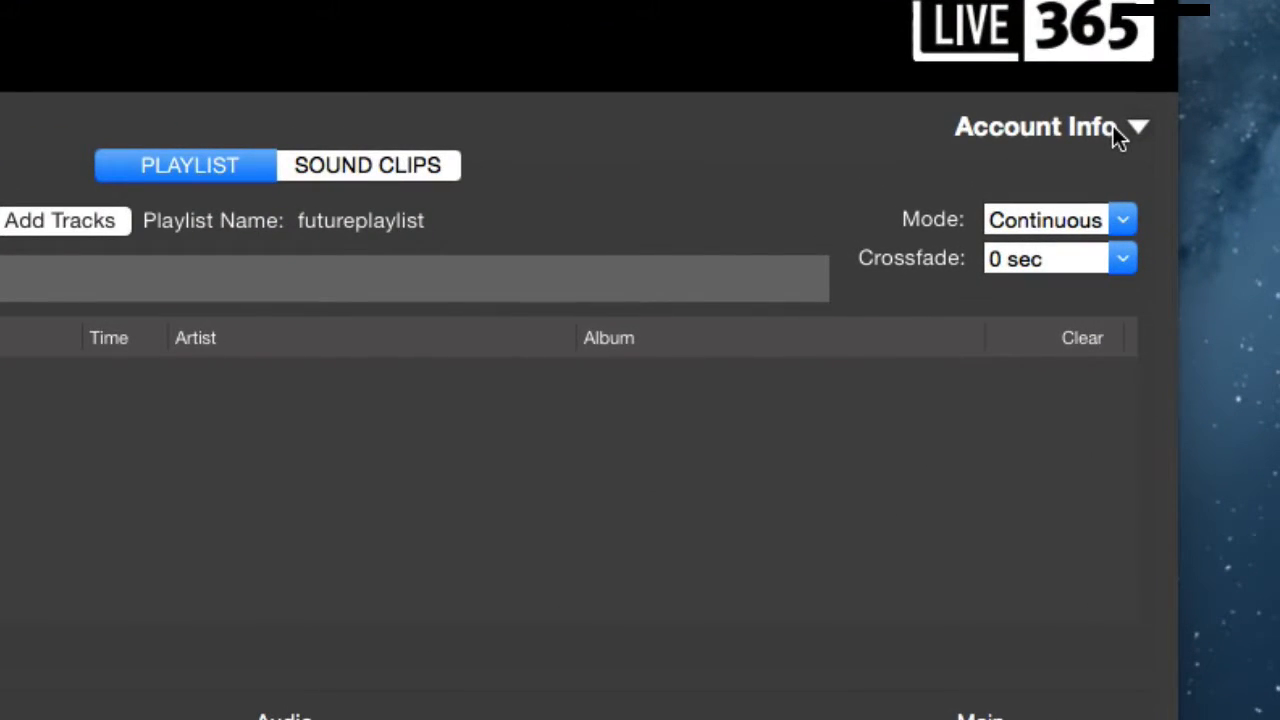
# Check the broadcasting package, storage usage, broadcast status and program version details
pyautogui.click(1035, 126)
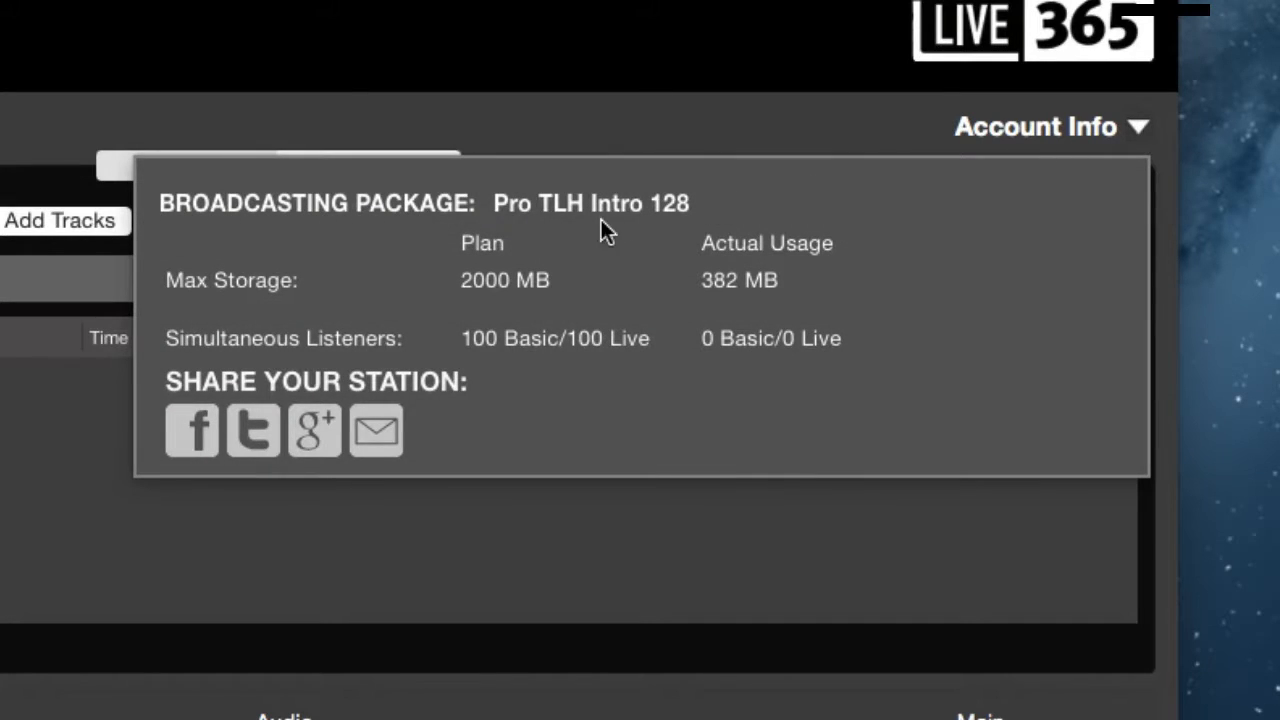
pyautogui.moveTo(555, 238)
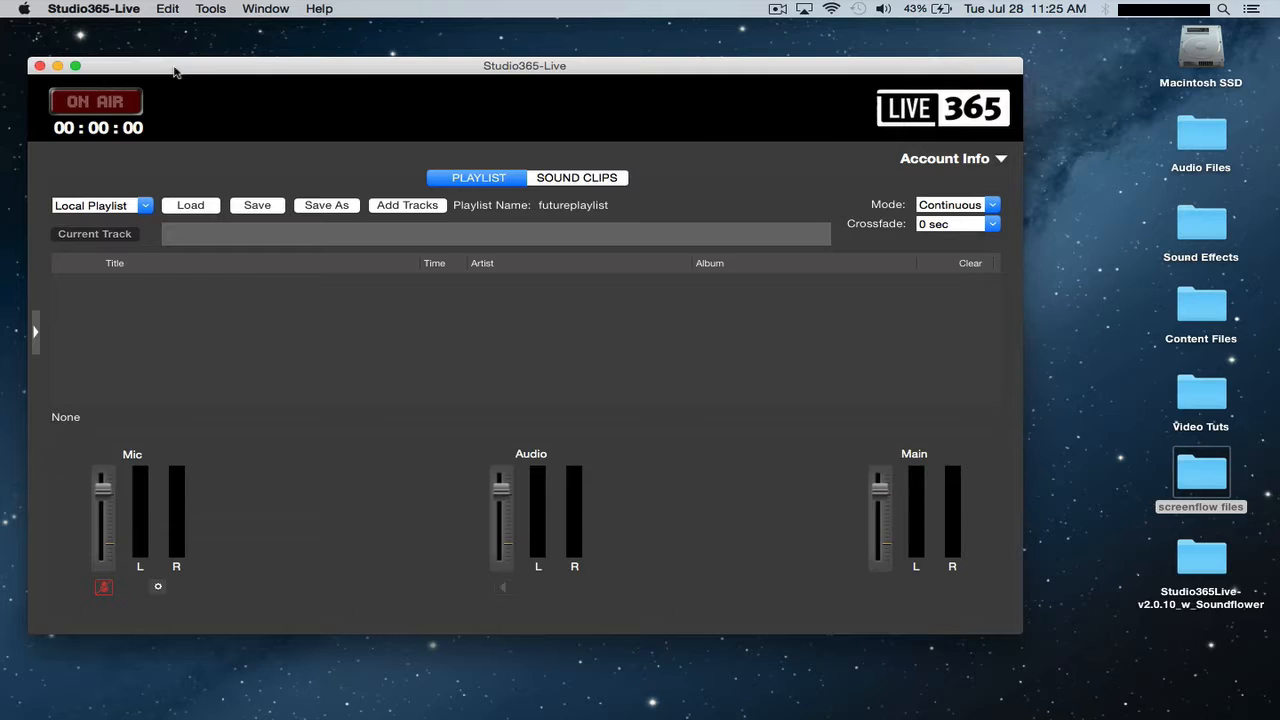
pyautogui.click(210, 9)
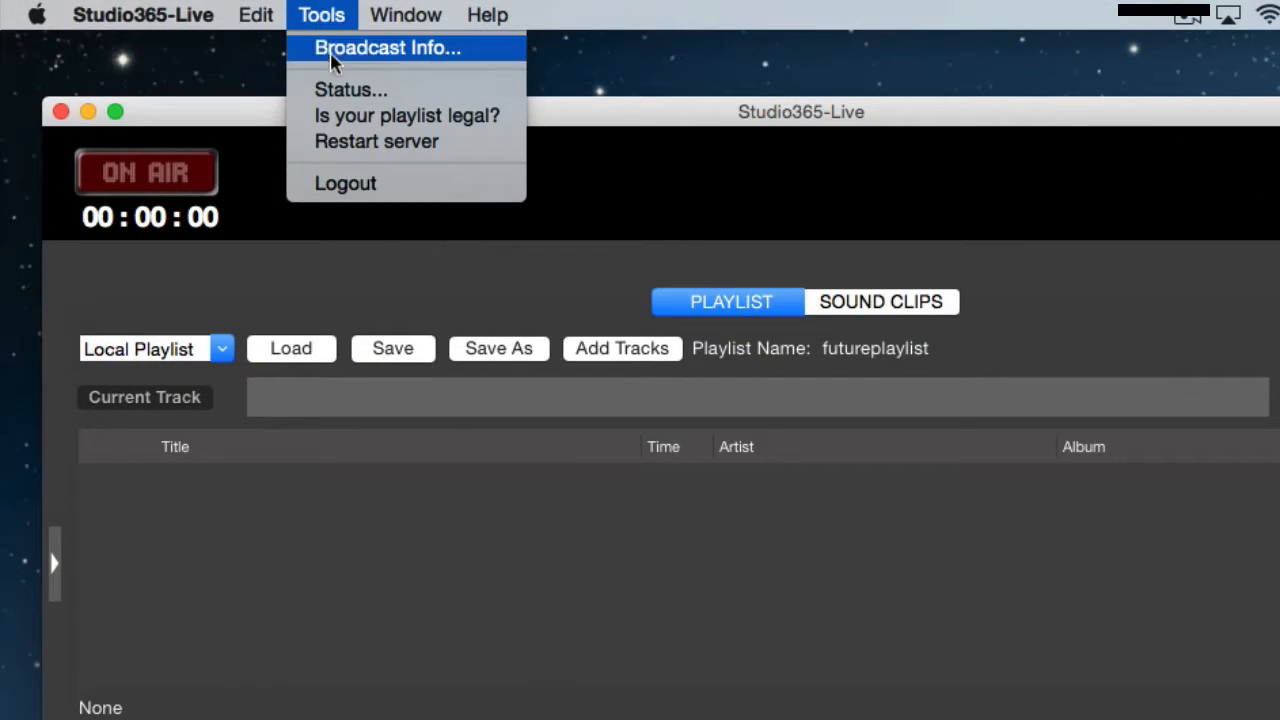
pyautogui.click(350, 89)
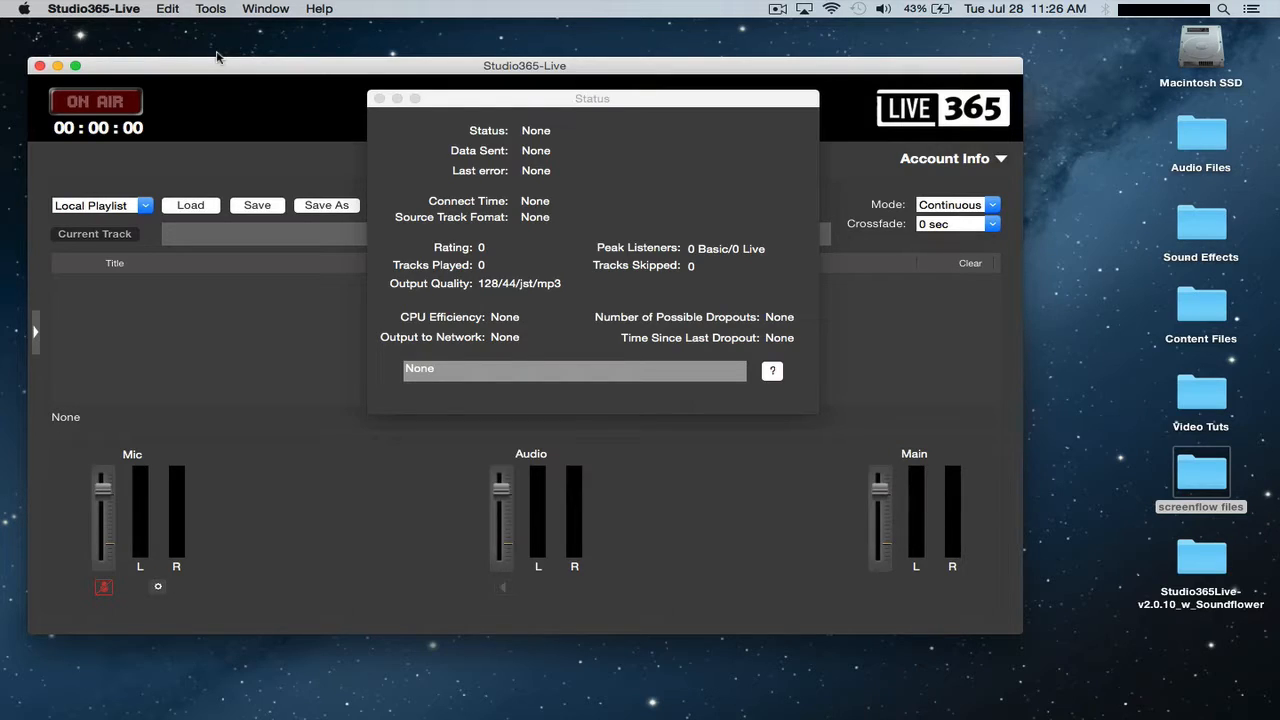
pyautogui.moveTo(518, 159)
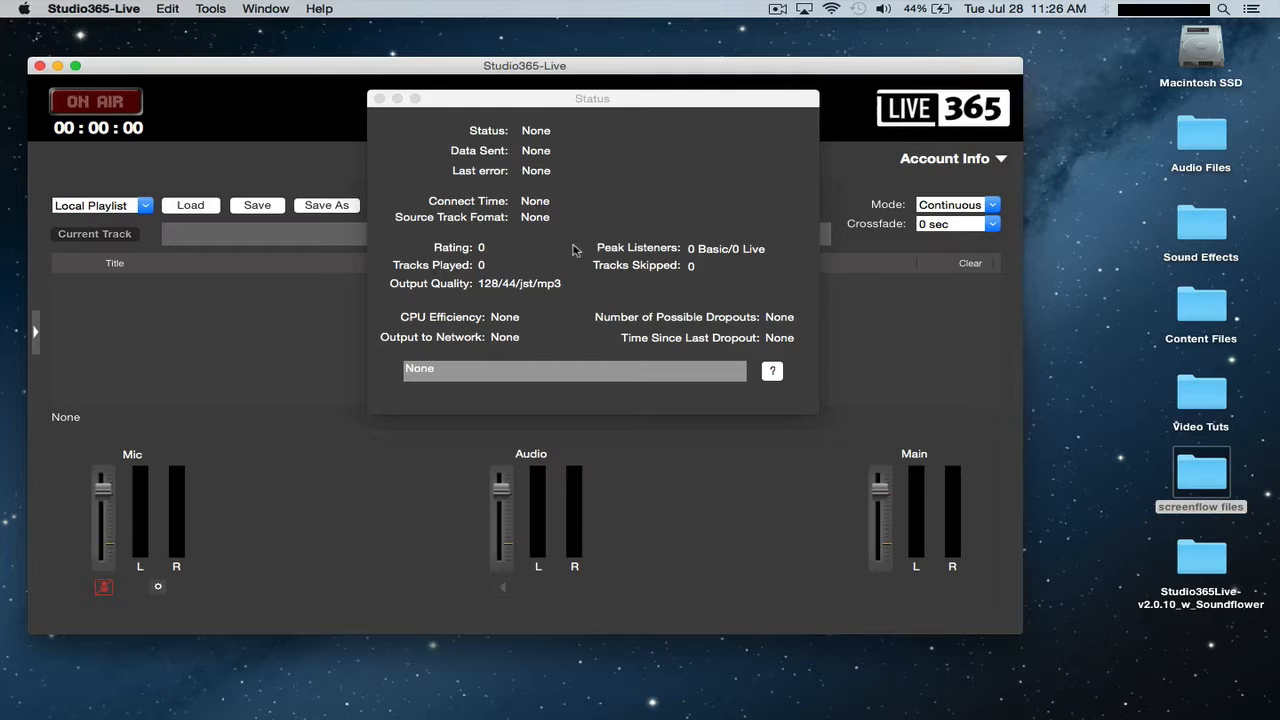
pyautogui.moveTo(467, 326)
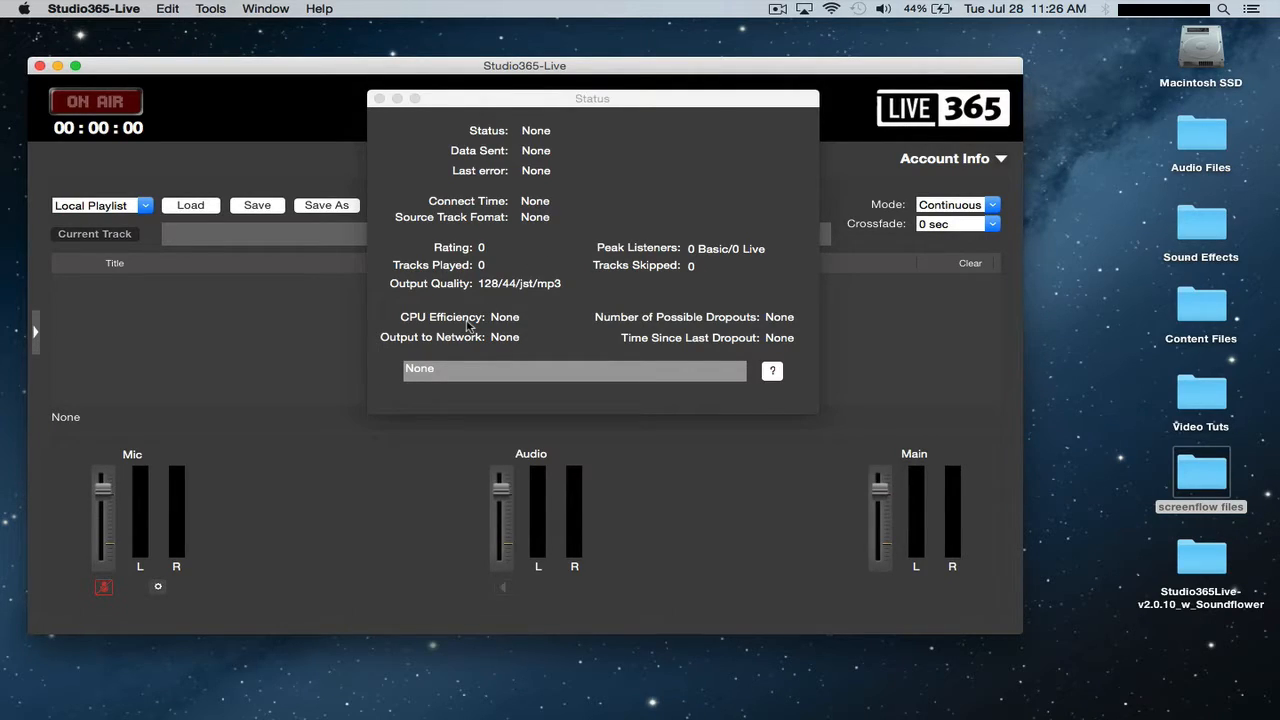
pyautogui.moveTo(415, 175)
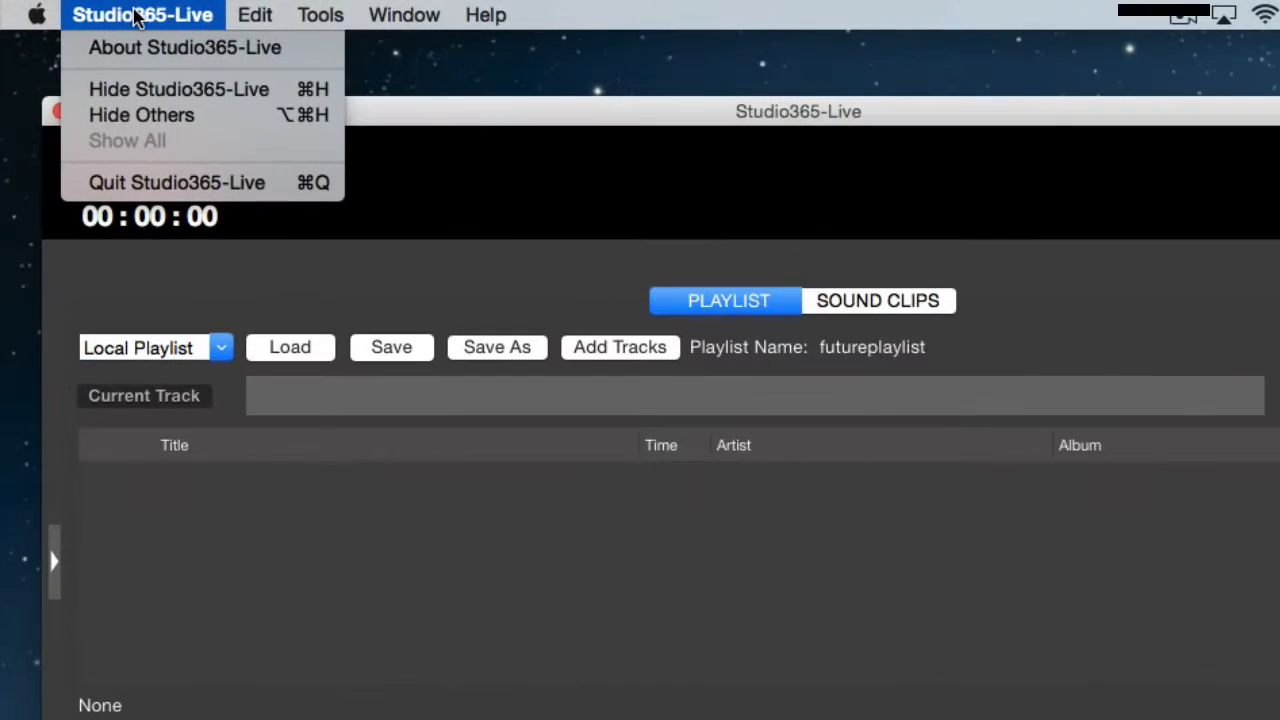
pyautogui.moveTo(183, 47)
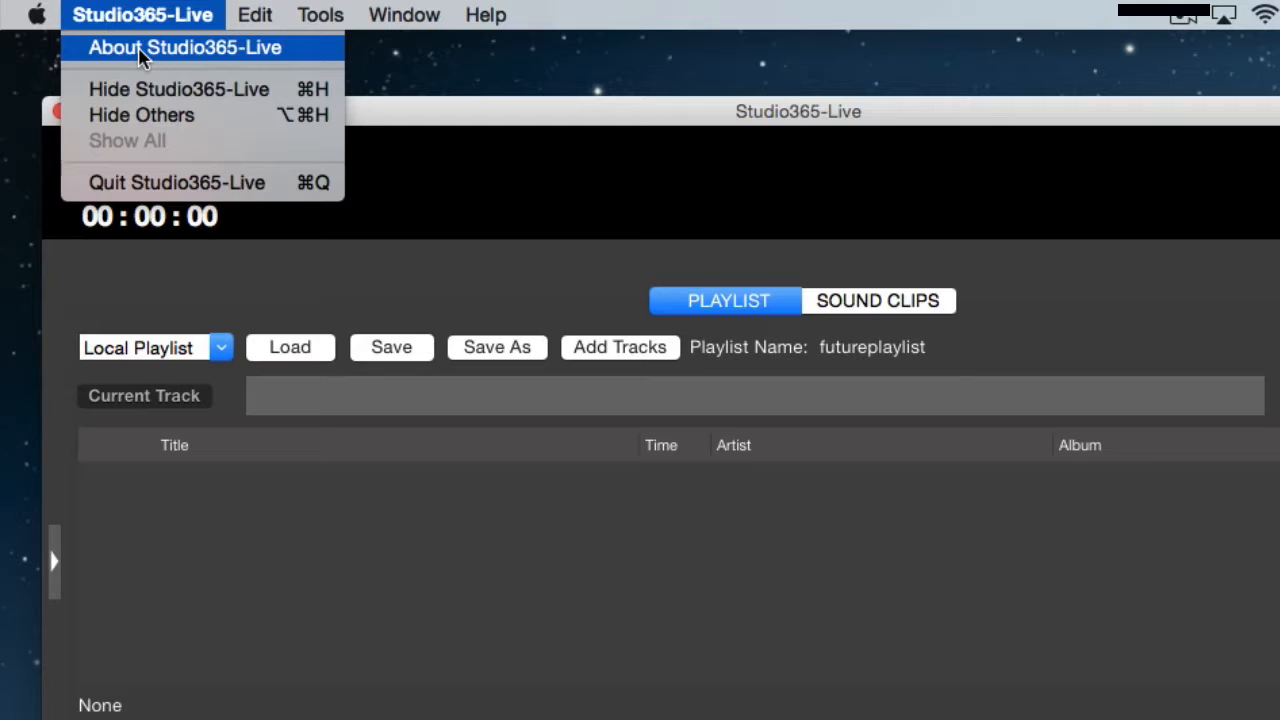
pyautogui.click(184, 47)
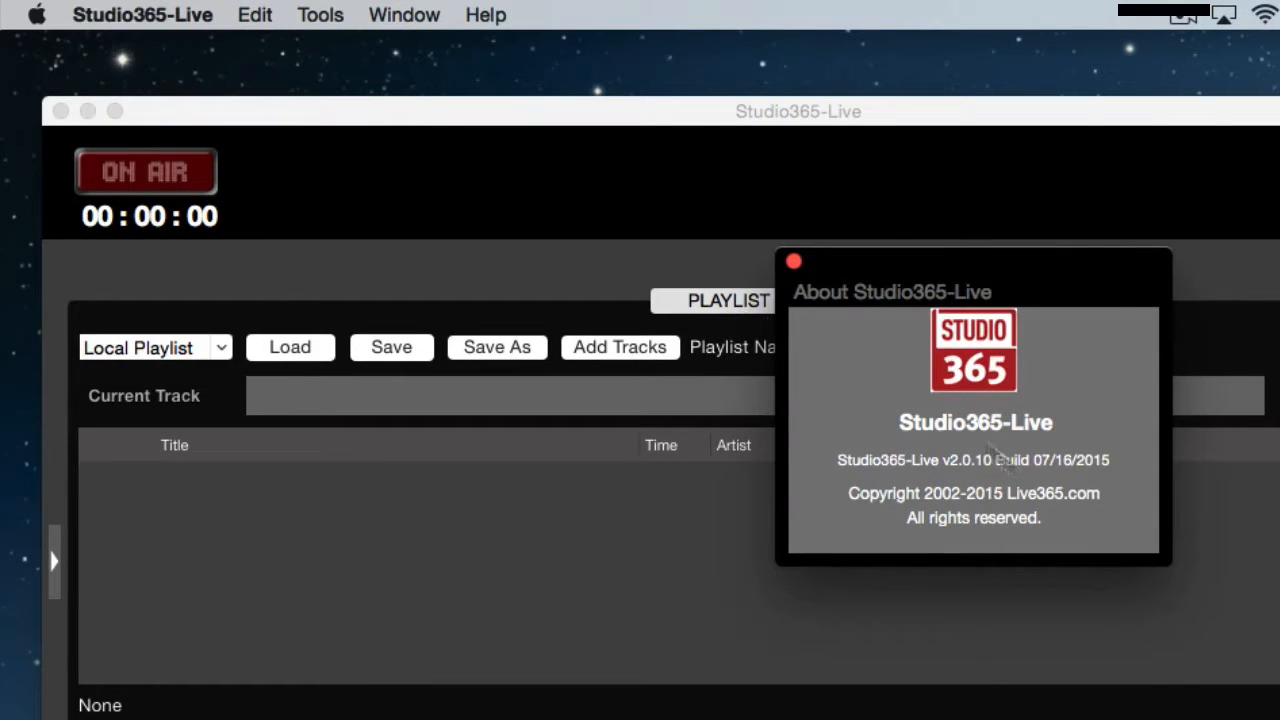
pyautogui.click(793, 261)
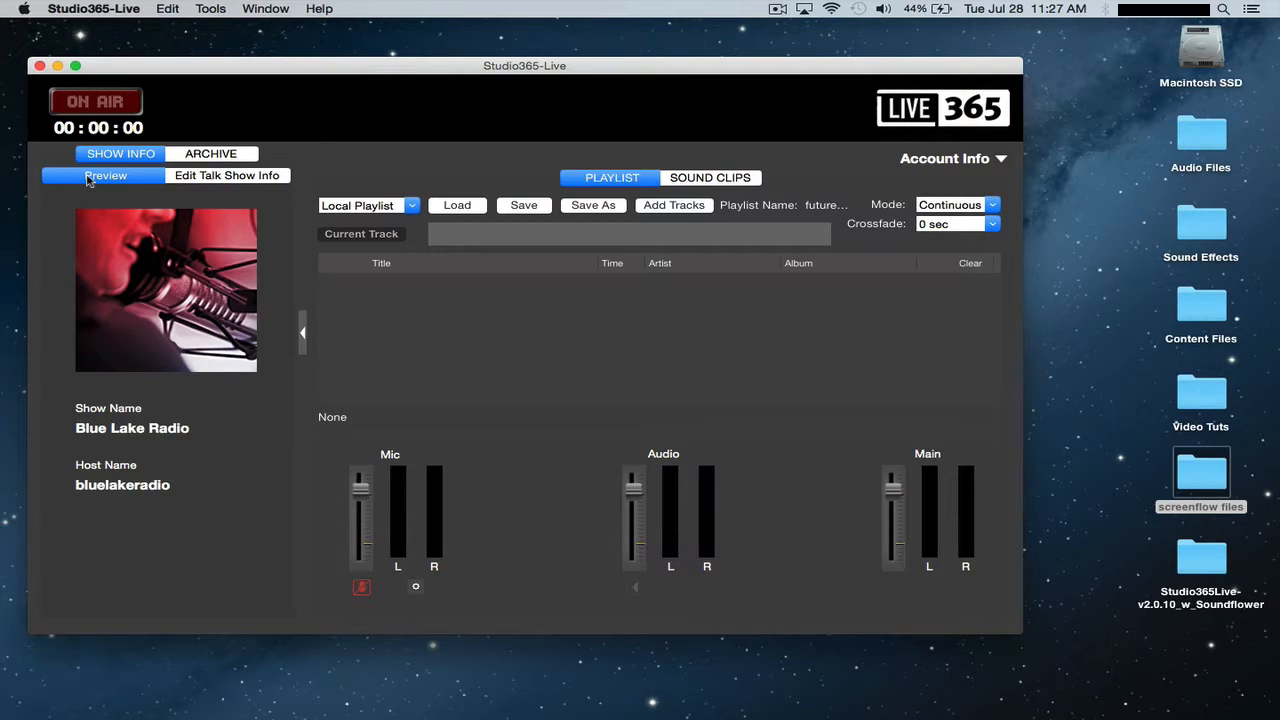
# In Edit Talk Show Info, change the host name to DJ Mike and the show name to Comedy Hour
pyautogui.click(227, 175)
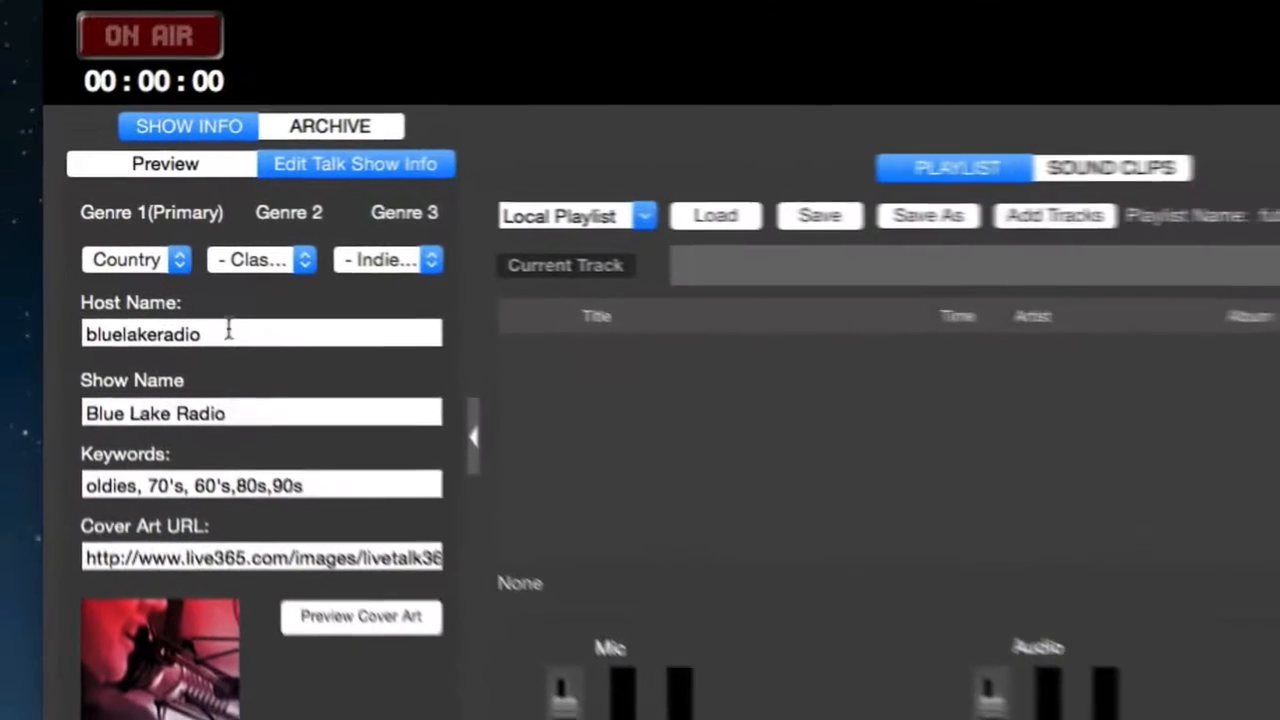
pyautogui.tripleClick(143, 334)
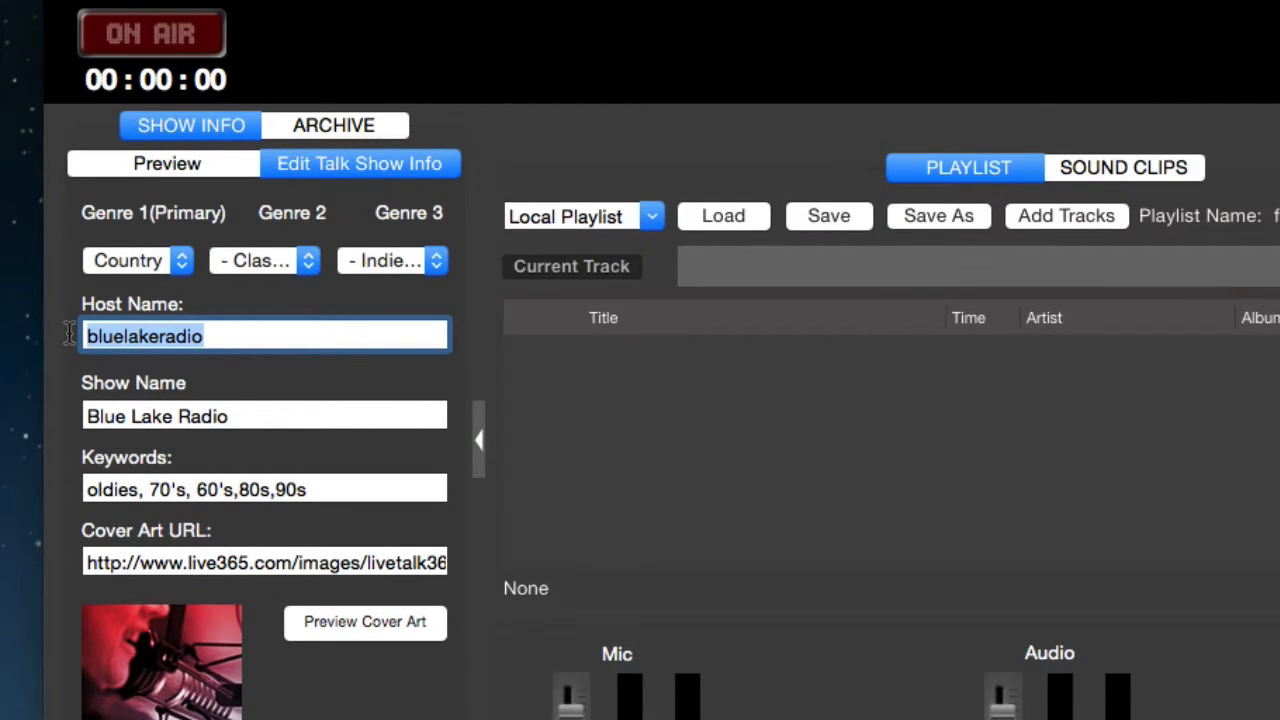
pyautogui.write('DJ MIk')
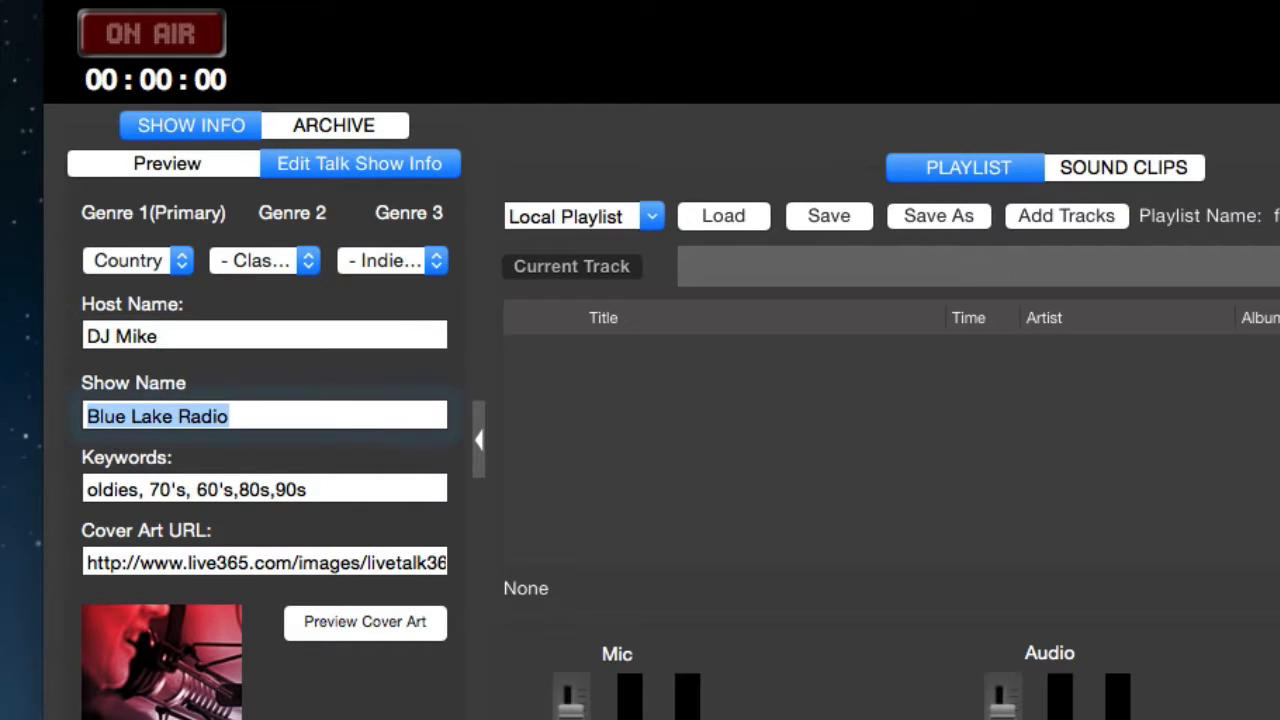
pyautogui.write('Comedy Hour')
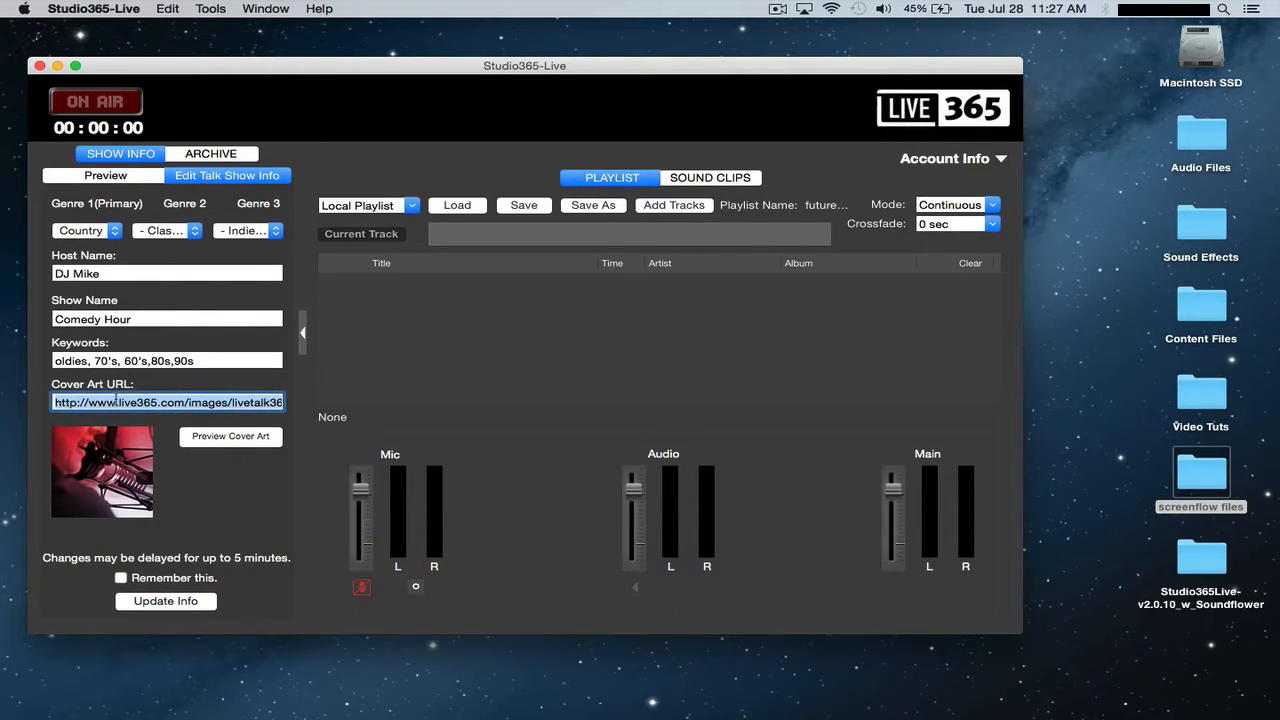
# Clear the old Cover Art URL so the blue lake image address can replace it
pyautogui.press('Delete')
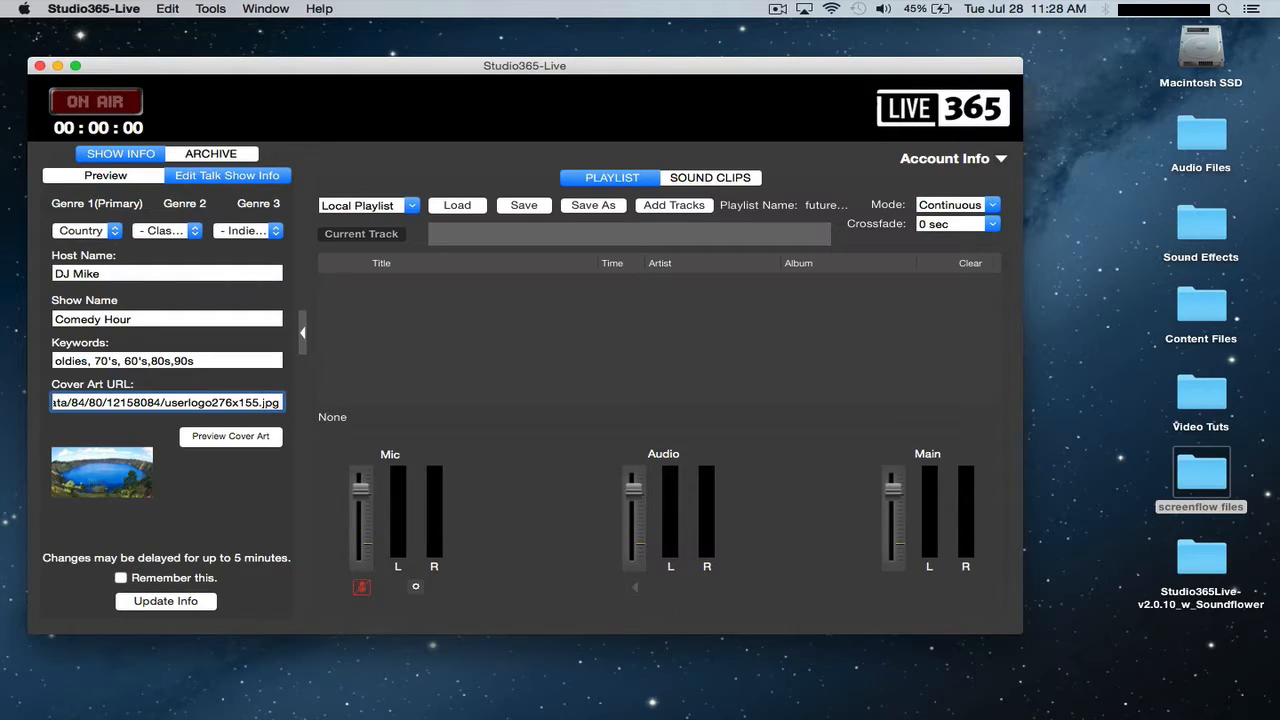
pyautogui.moveTo(197, 477)
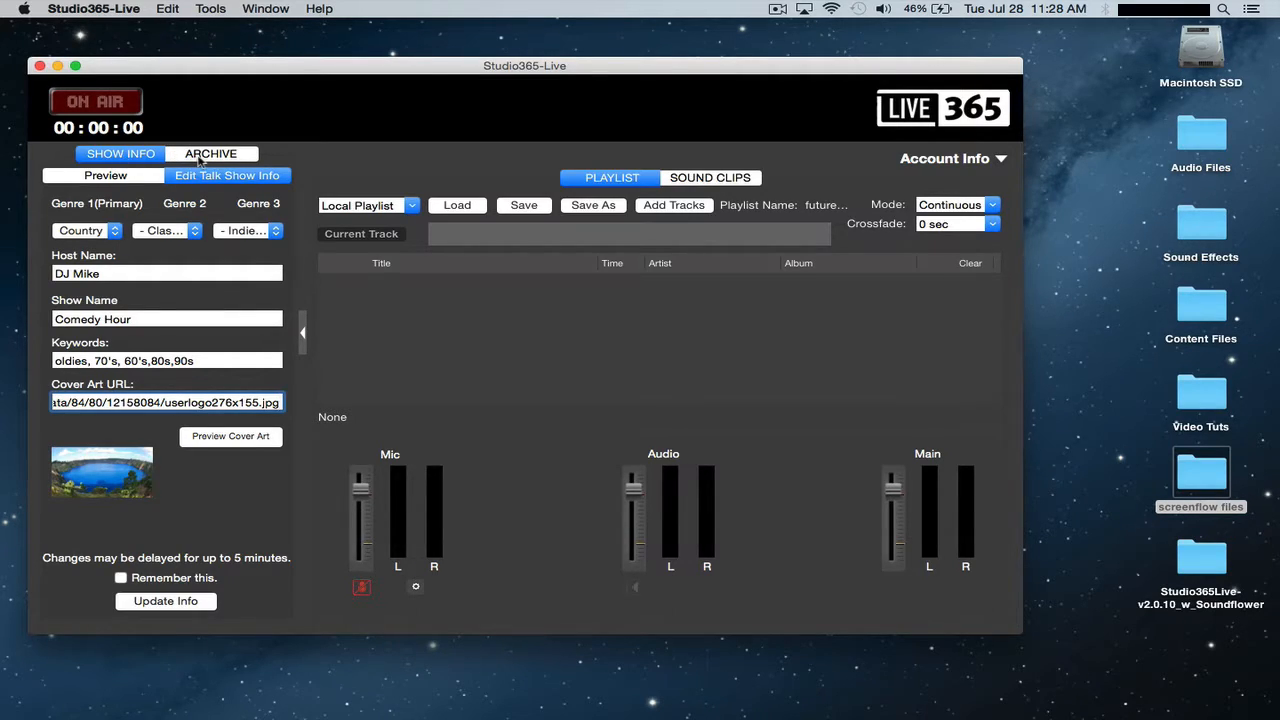
# Switch to the ARCHIVE tab and tick Enable Archive
pyautogui.click(211, 153)
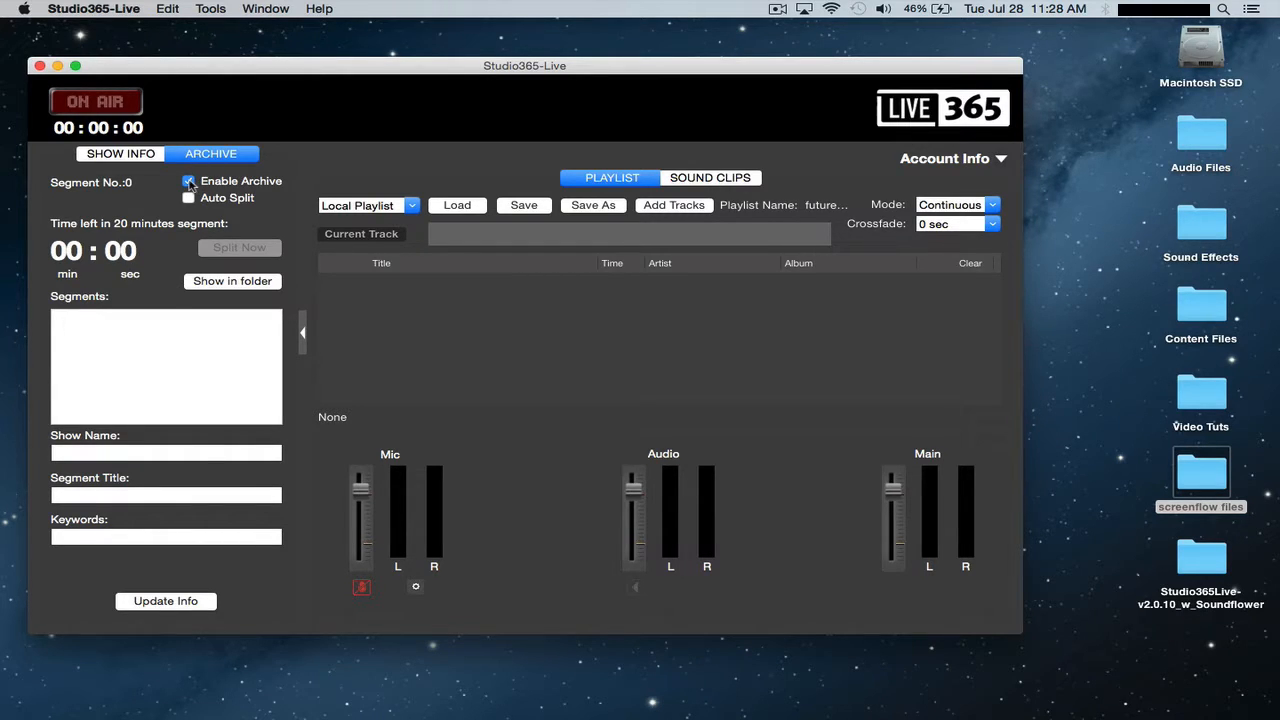
pyautogui.click(189, 181)
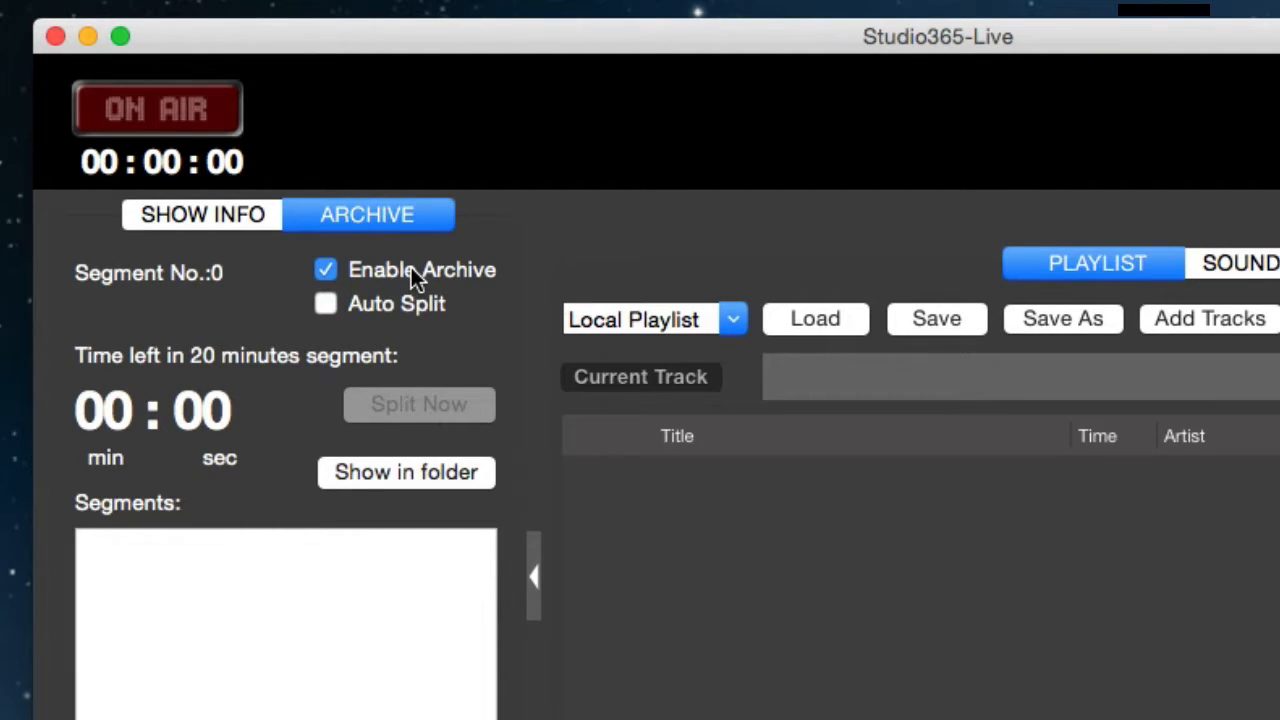
pyautogui.moveTo(540, 240)
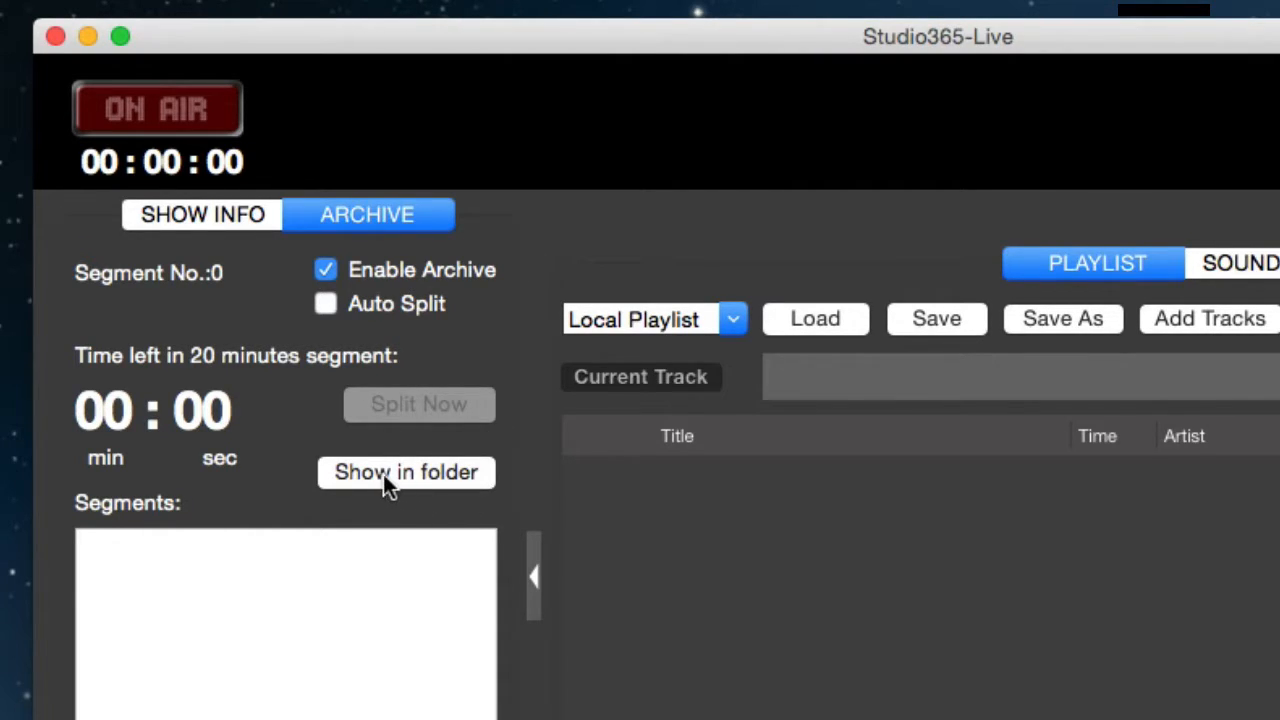
pyautogui.click(406, 472)
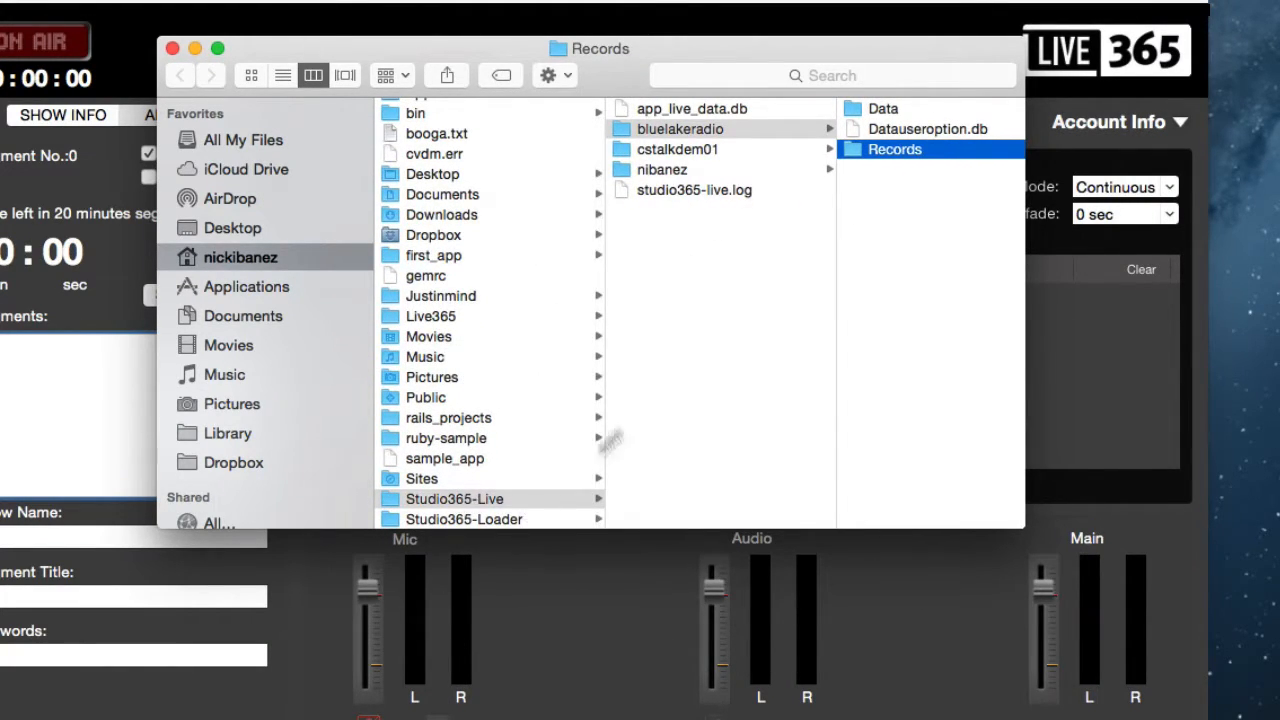
pyautogui.moveTo(905, 182)
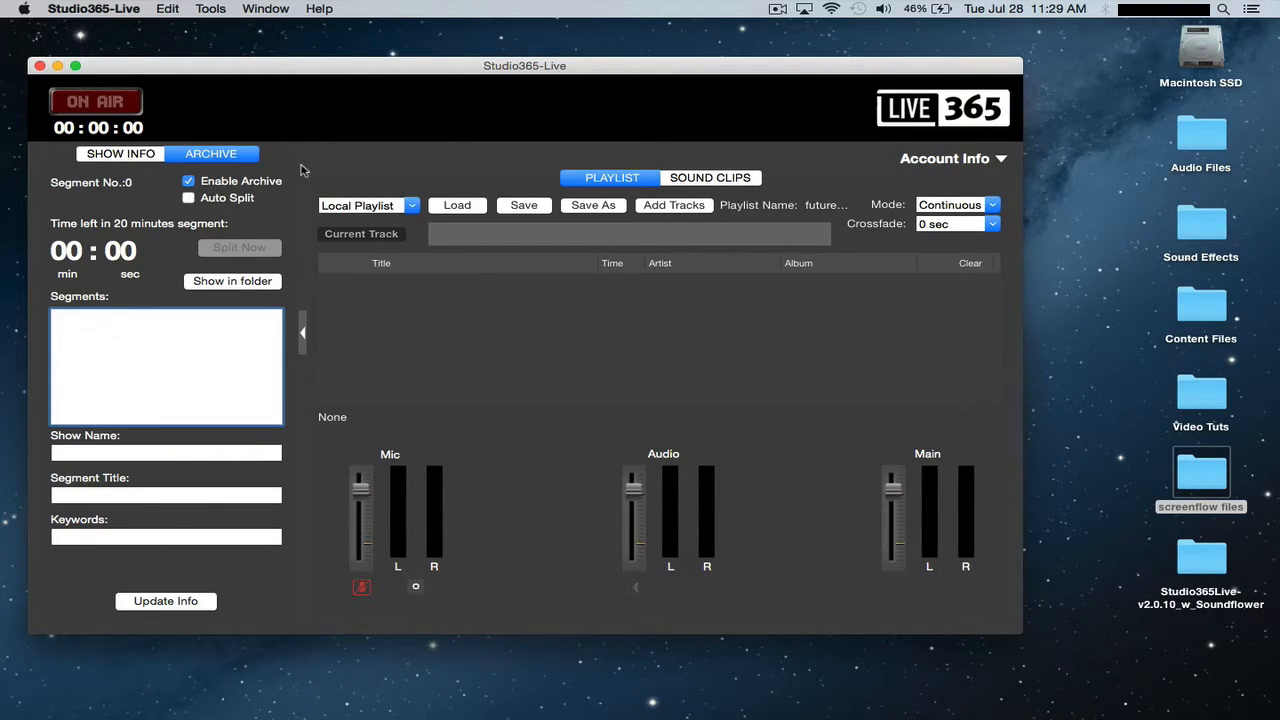
pyautogui.click(188, 198)
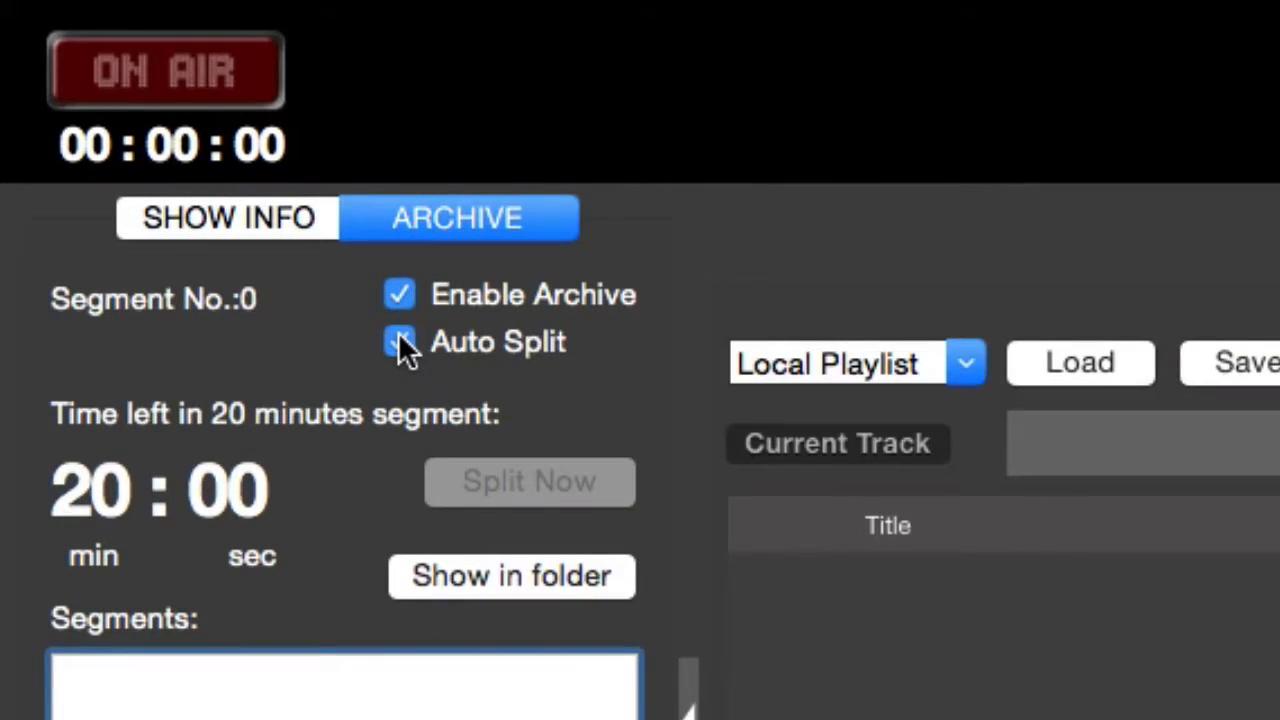
pyautogui.click(399, 341)
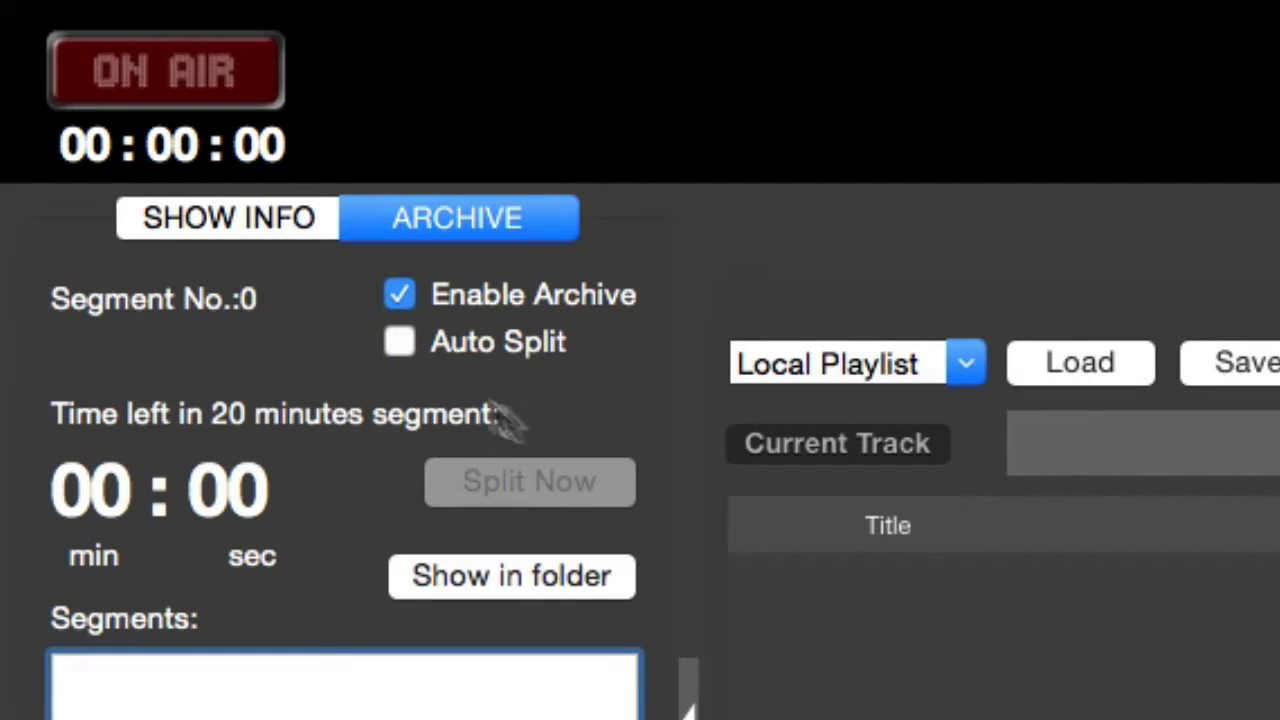
pyautogui.moveTo(565, 500)
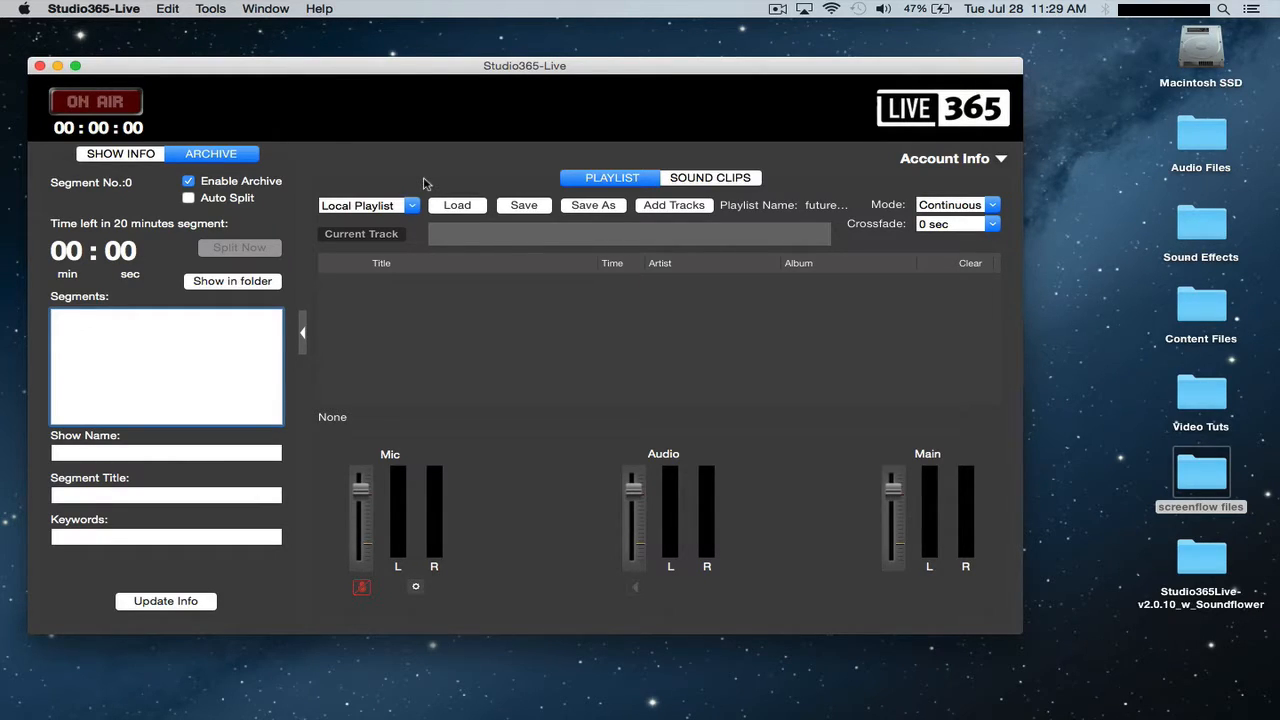
pyautogui.click(411, 205)
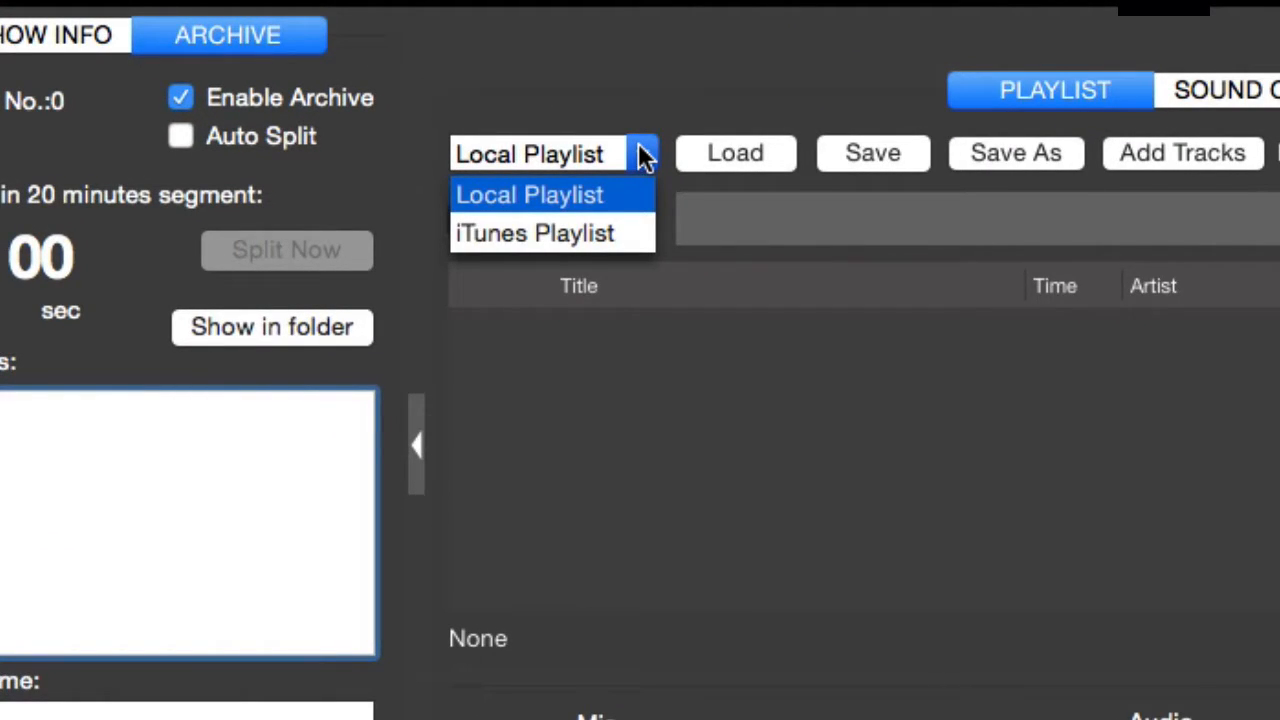
pyautogui.click(529, 194)
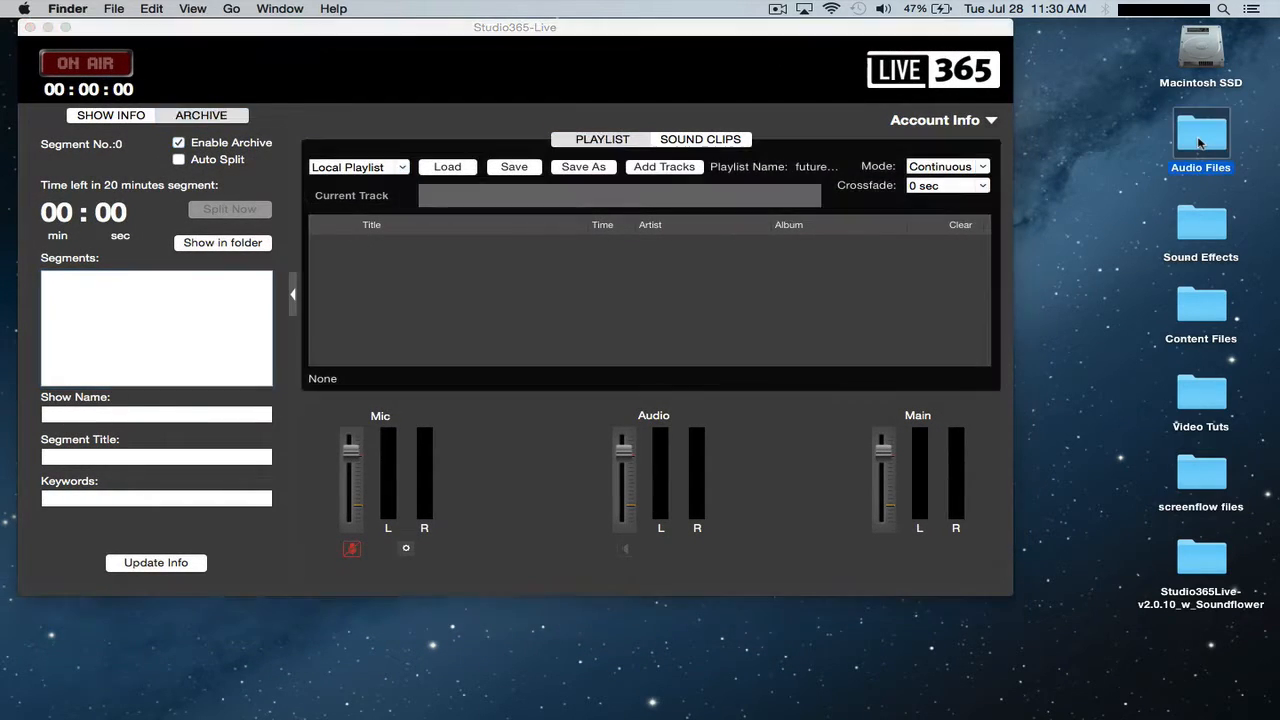
# Drag the 17 MP3s from Music Files into the Local Playlist and play the first track
pyautogui.doubleClick(1200, 130)
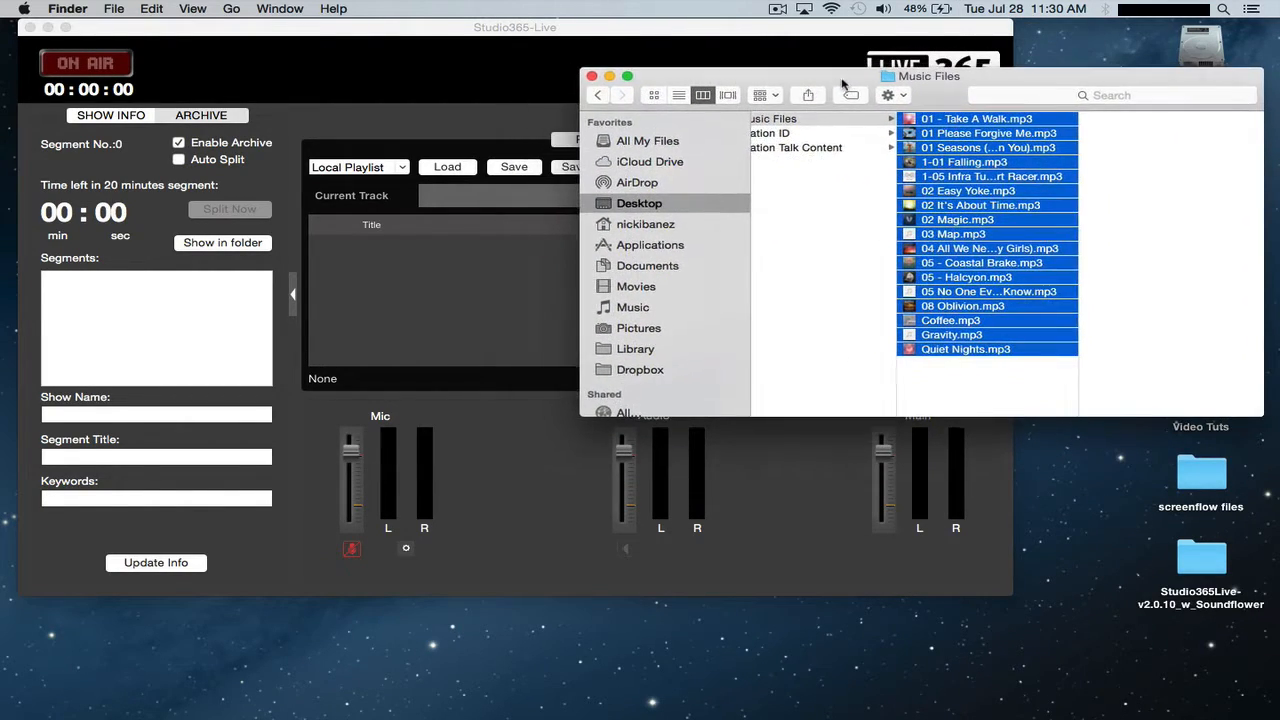
pyautogui.moveTo(987, 250); pyautogui.dragTo(520, 280)
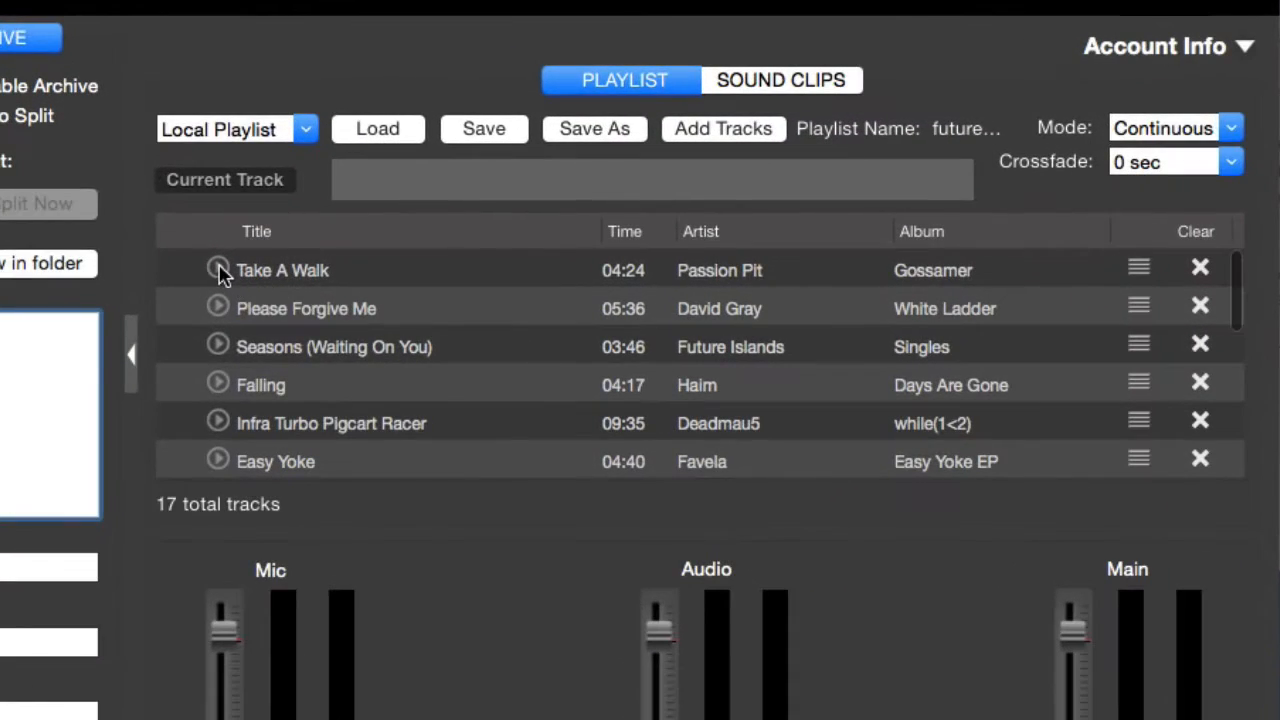
pyautogui.click(218, 270)
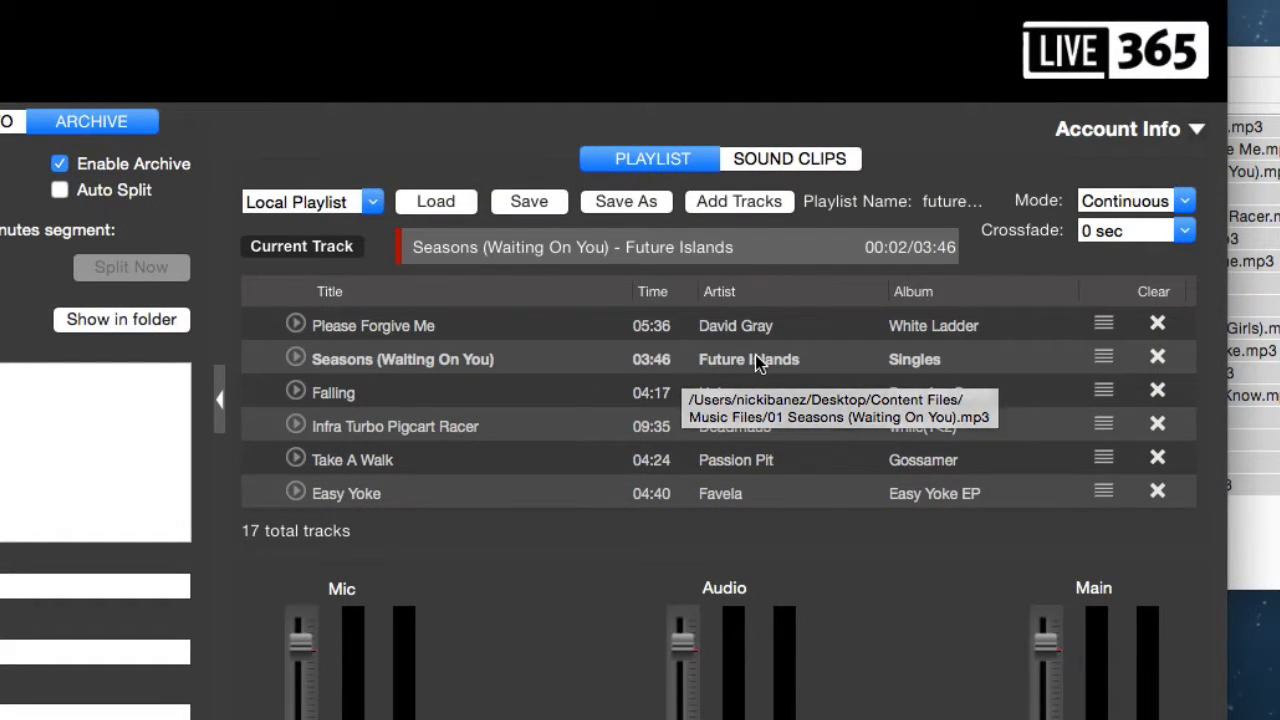
pyautogui.moveTo(1110, 342)
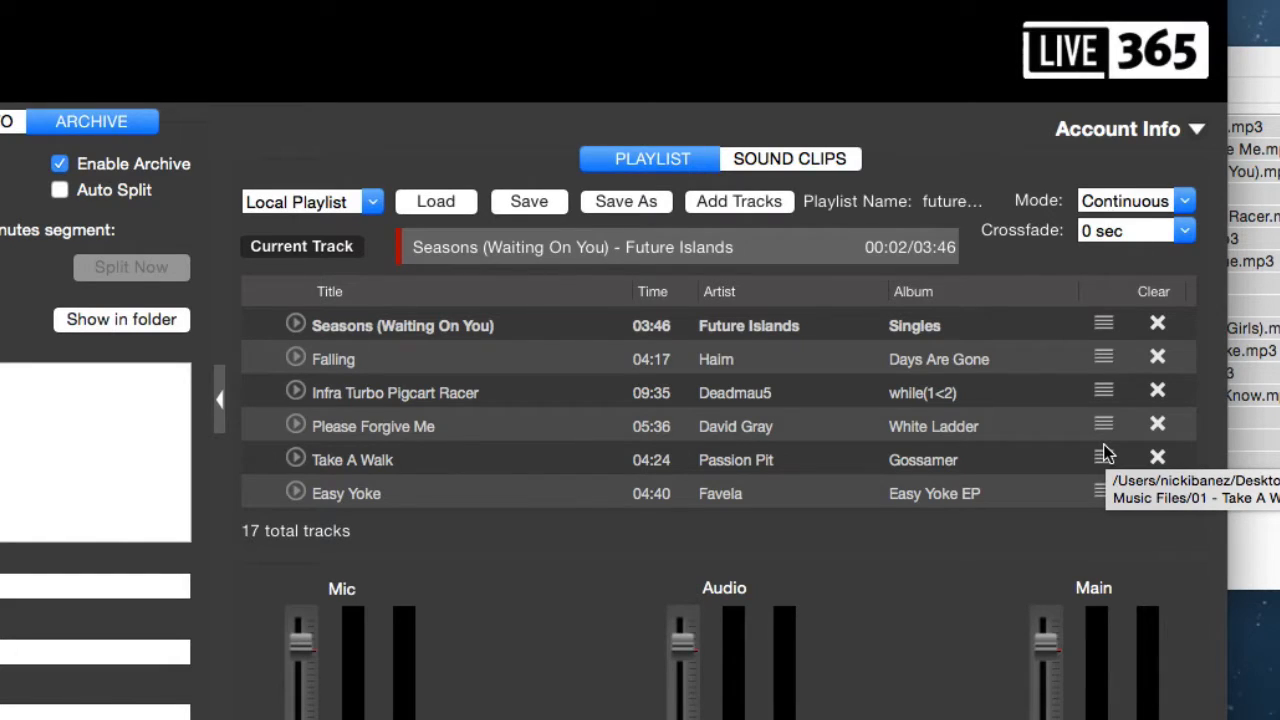
pyautogui.moveTo(1160, 330)
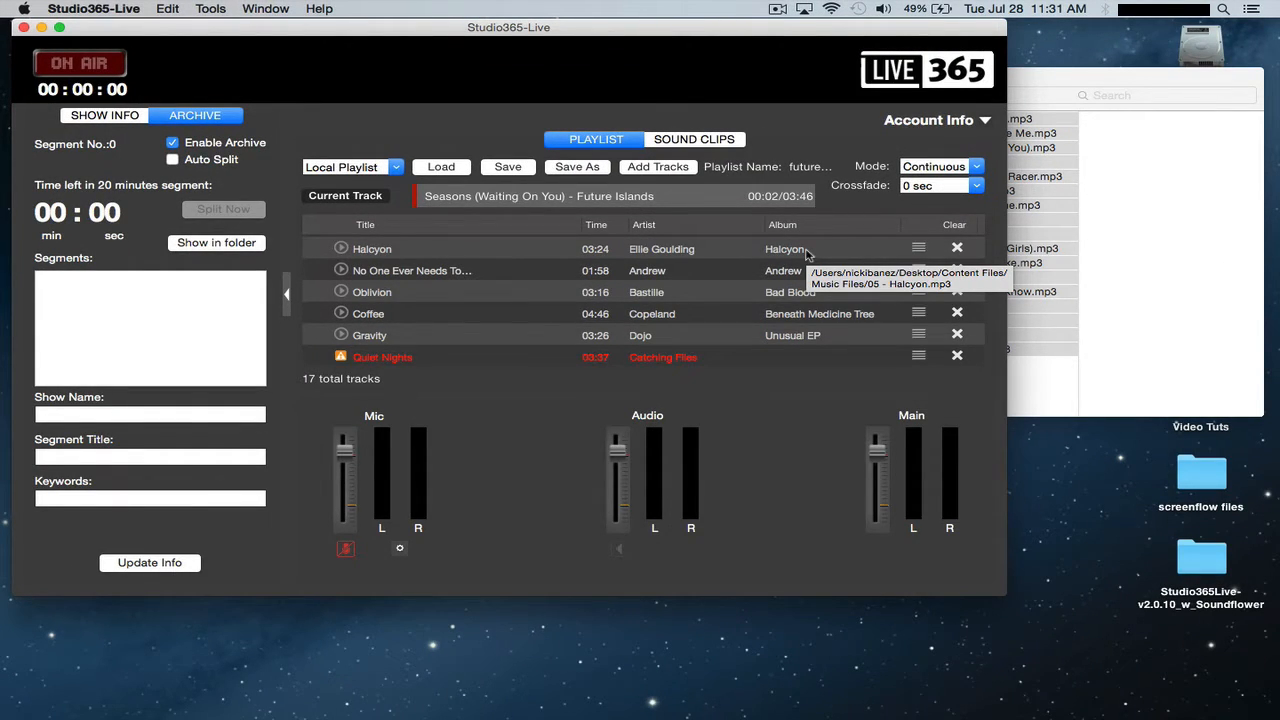
pyautogui.moveTo(458, 362)
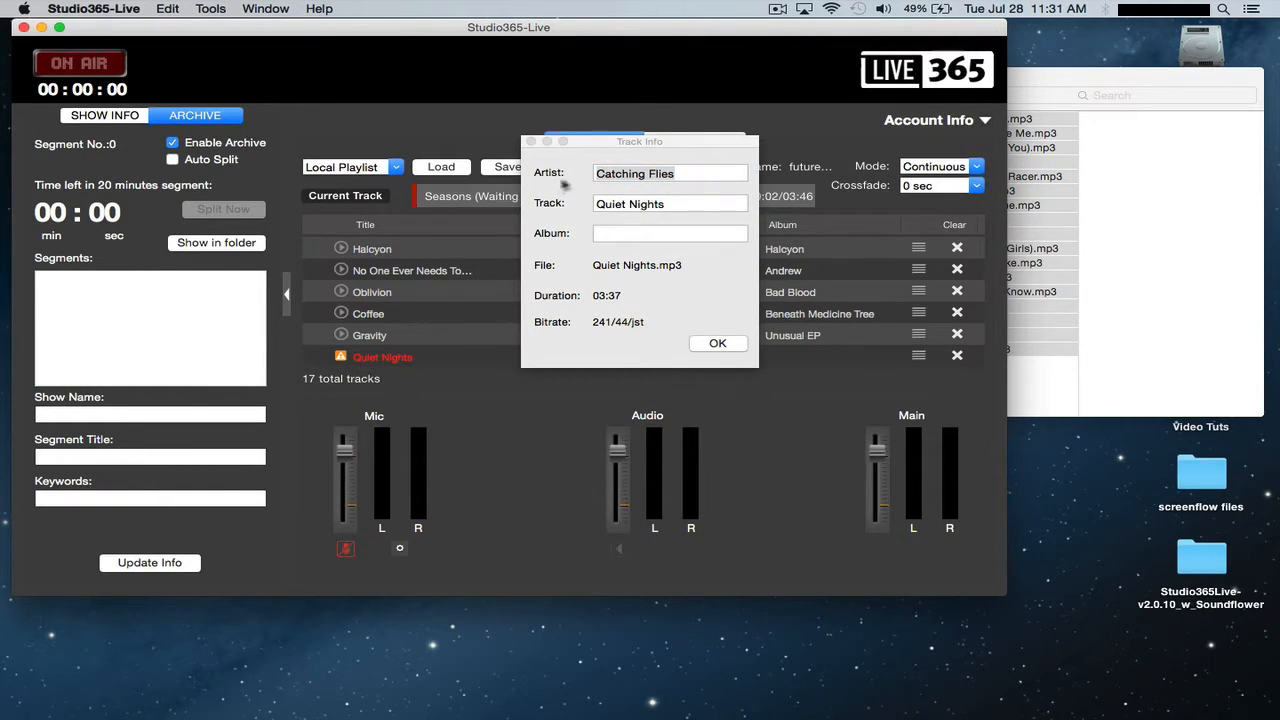
# Enter album 'Quite Nights EP' for Quiet Nights in Track Info and confirm with OK
pyautogui.click(669, 233)
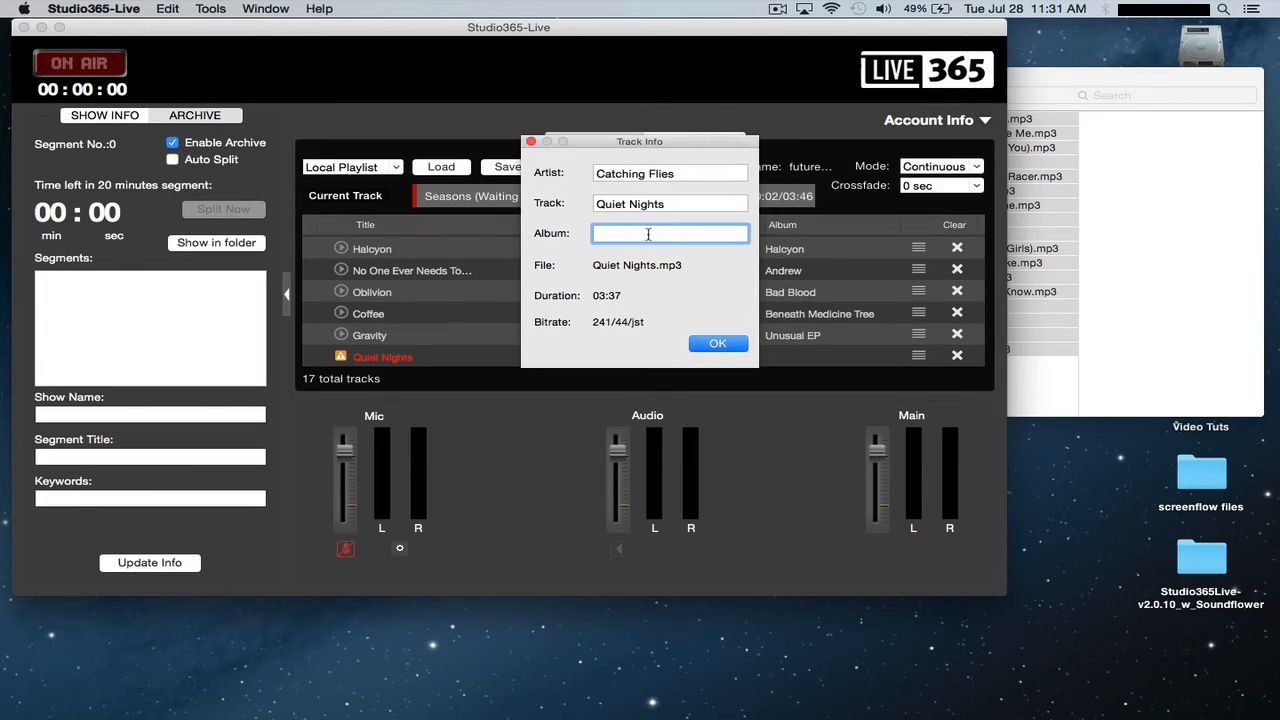
pyautogui.write('Quite Nights EP')
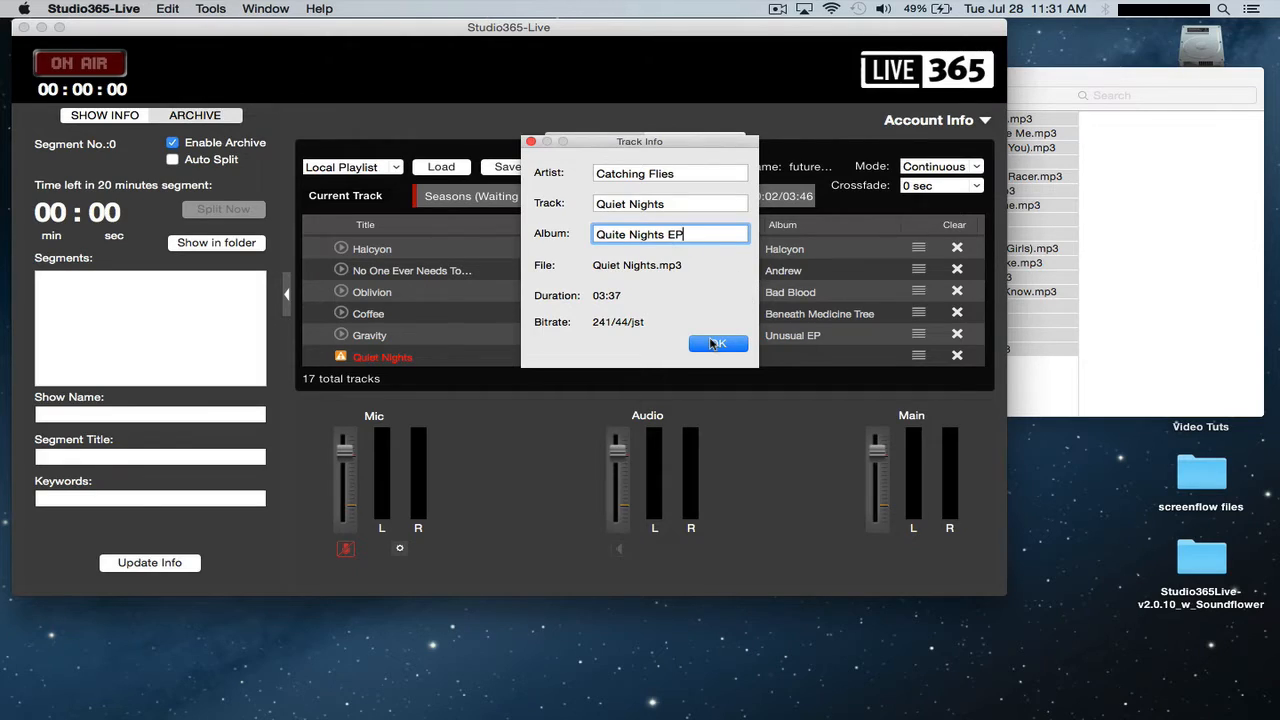
pyautogui.click(717, 344)
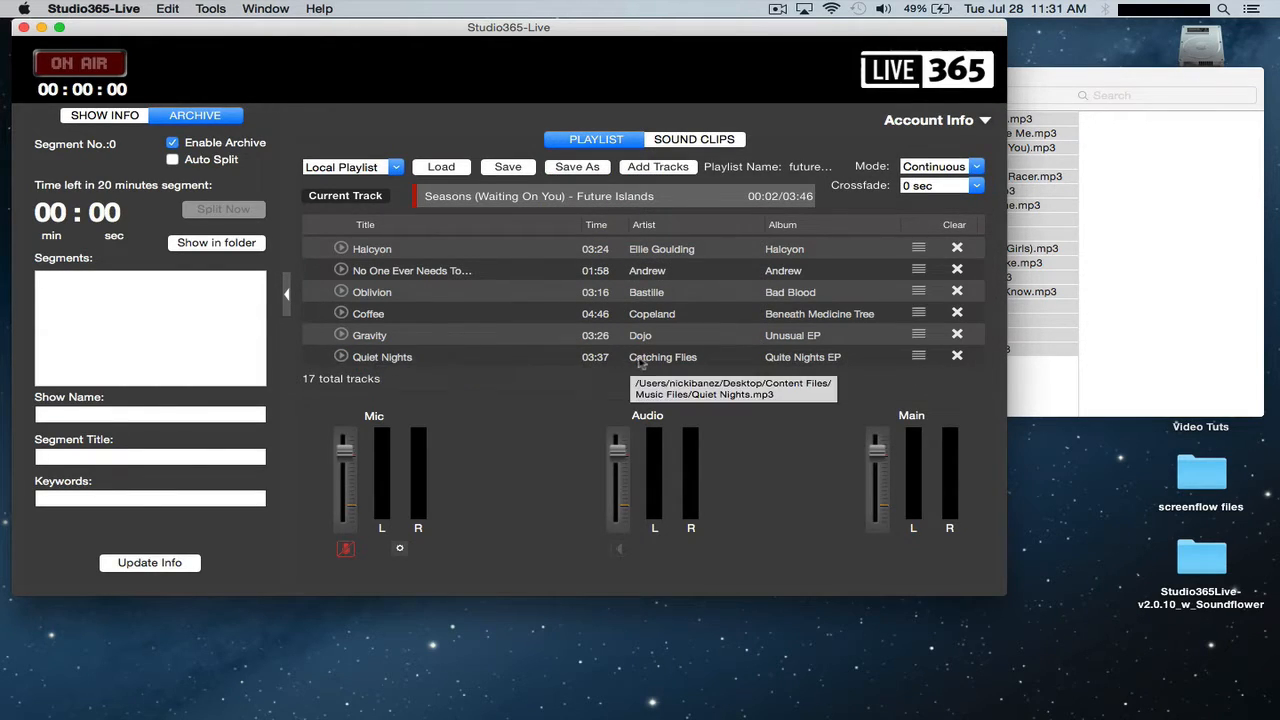
pyautogui.click(341, 357)
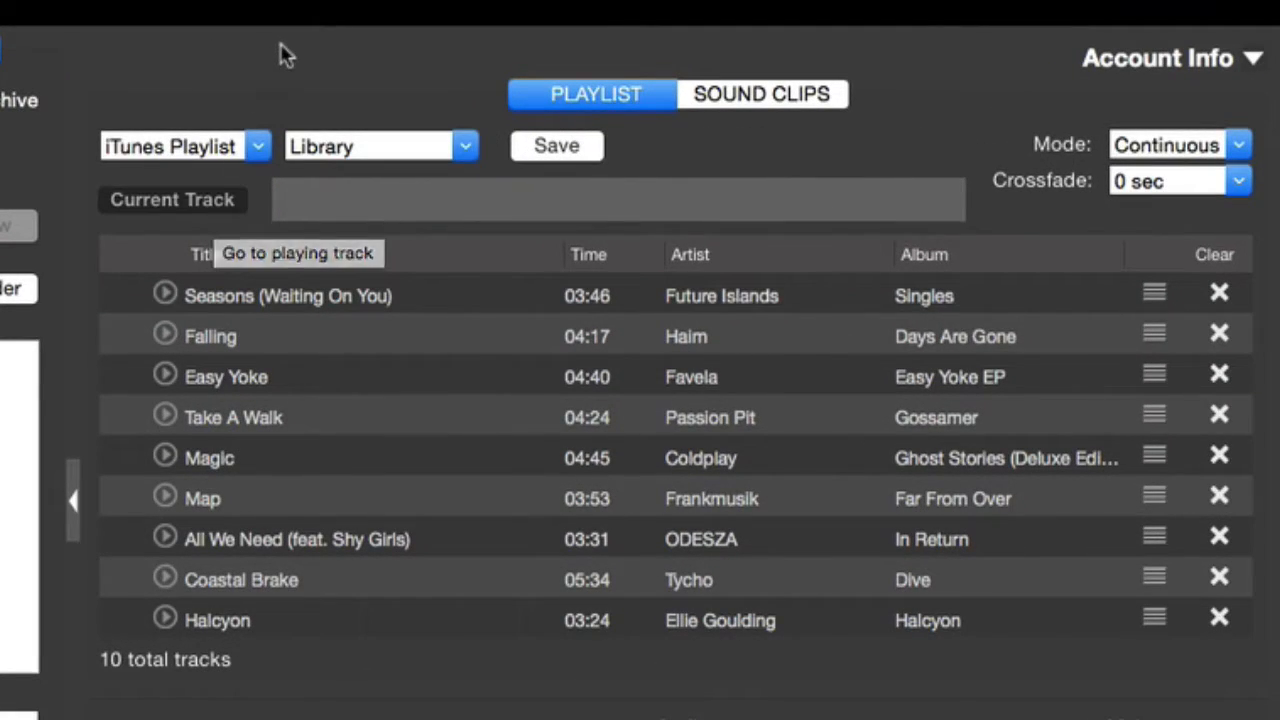
# Pick the New 30STM playlist from the iTunes Library dropdown
pyautogui.click(380, 145)
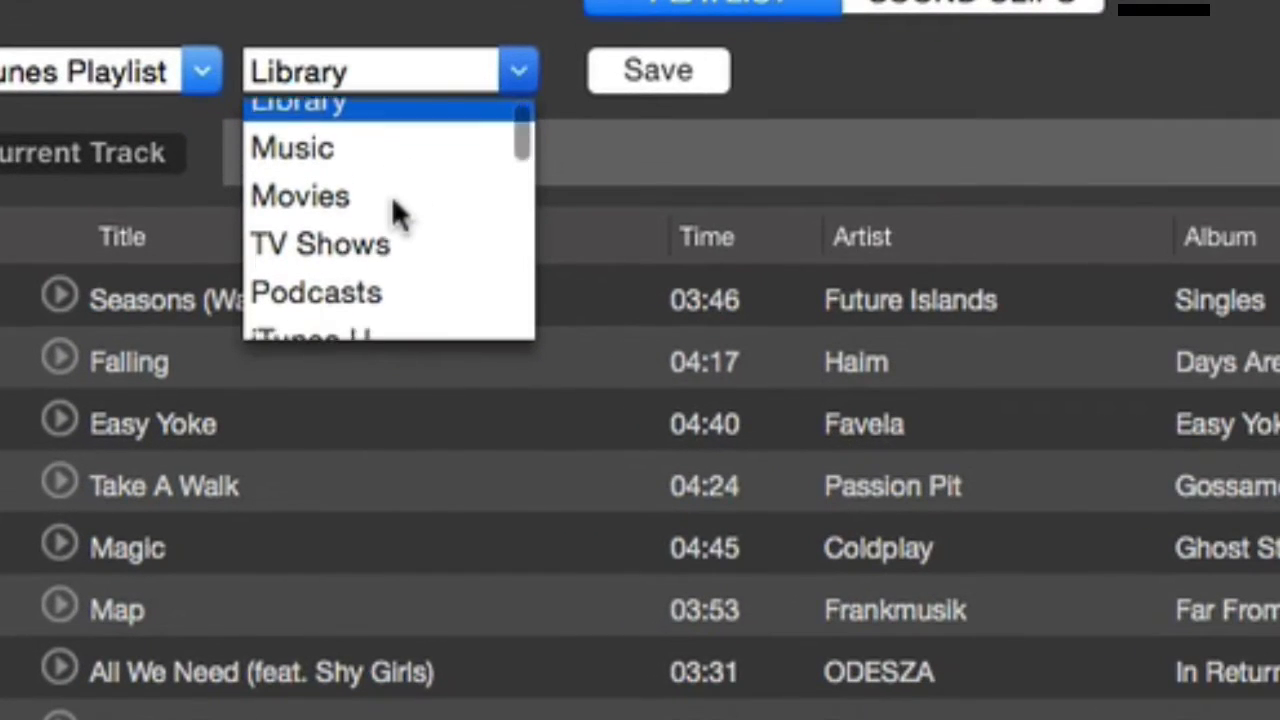
pyautogui.scroll(-3)
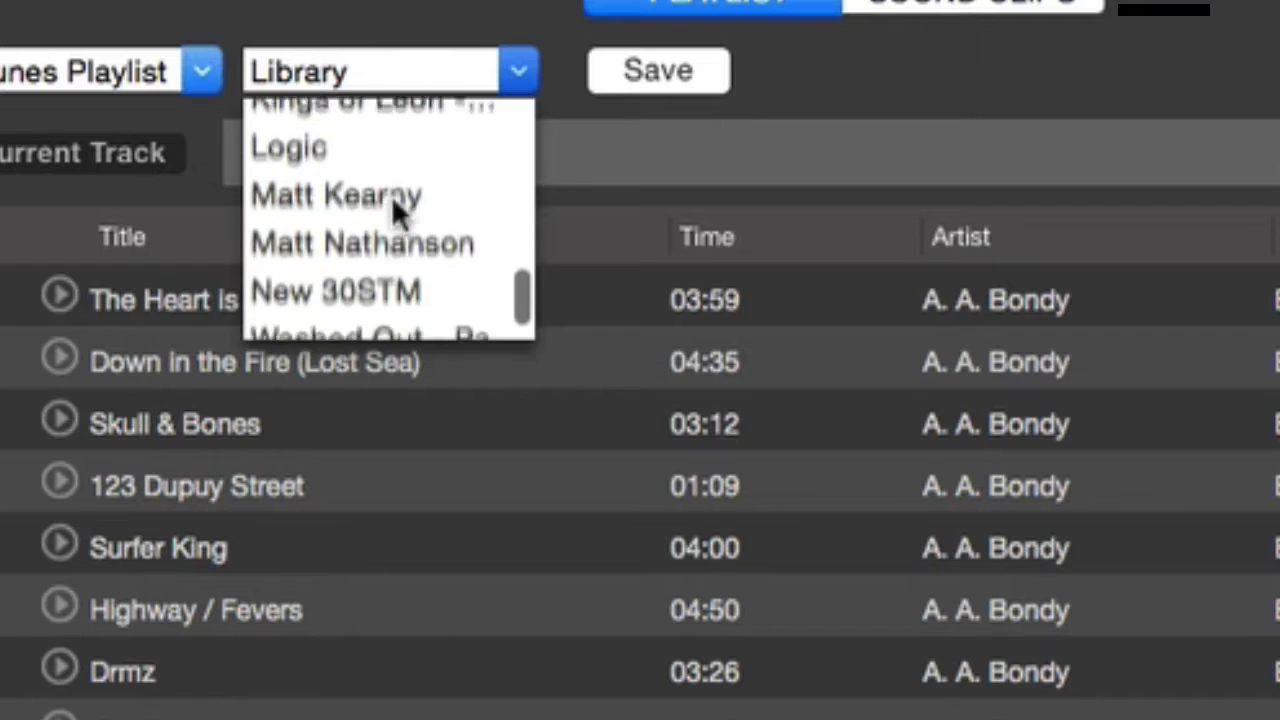
pyautogui.click(334, 291)
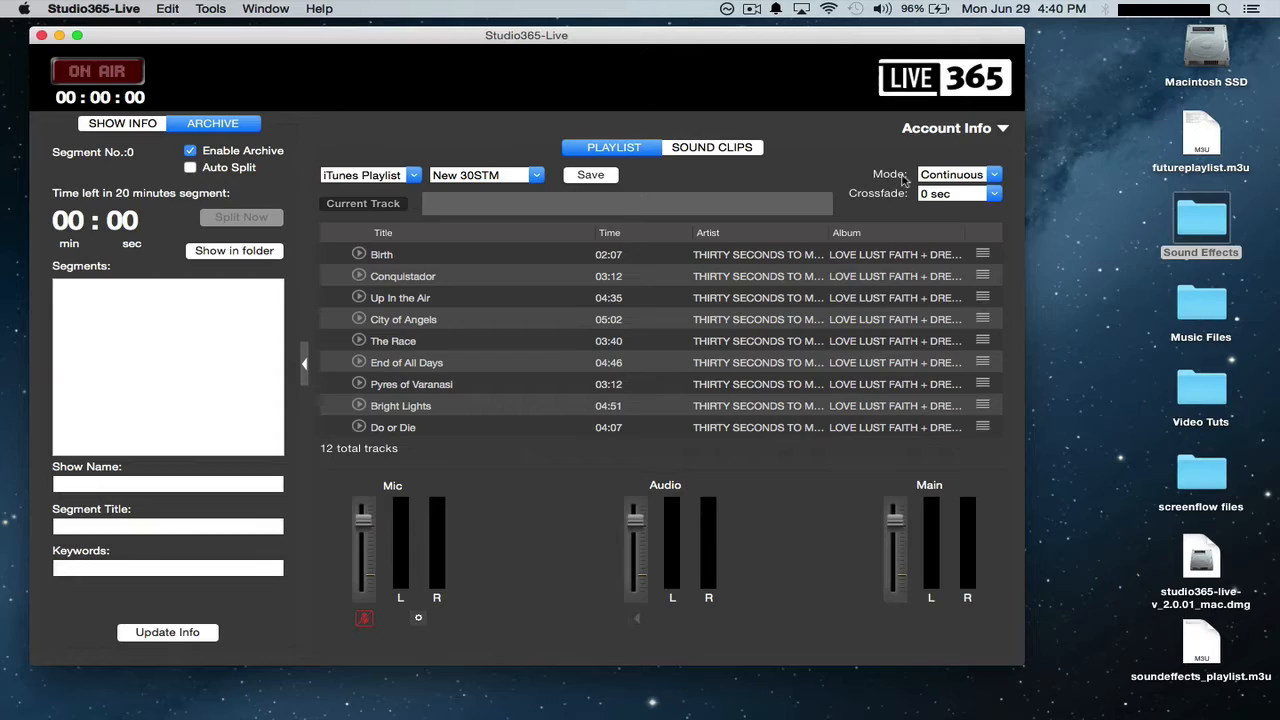
pyautogui.click(711, 147)
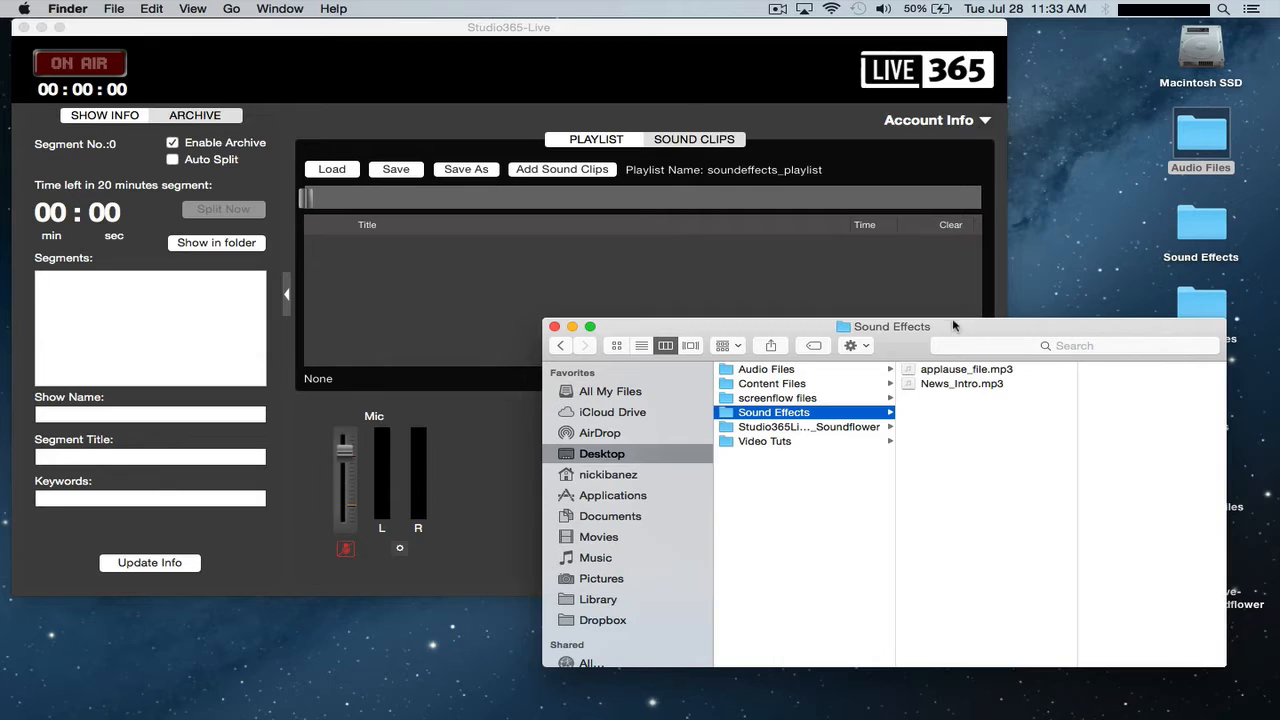
pyautogui.moveTo(938, 334)
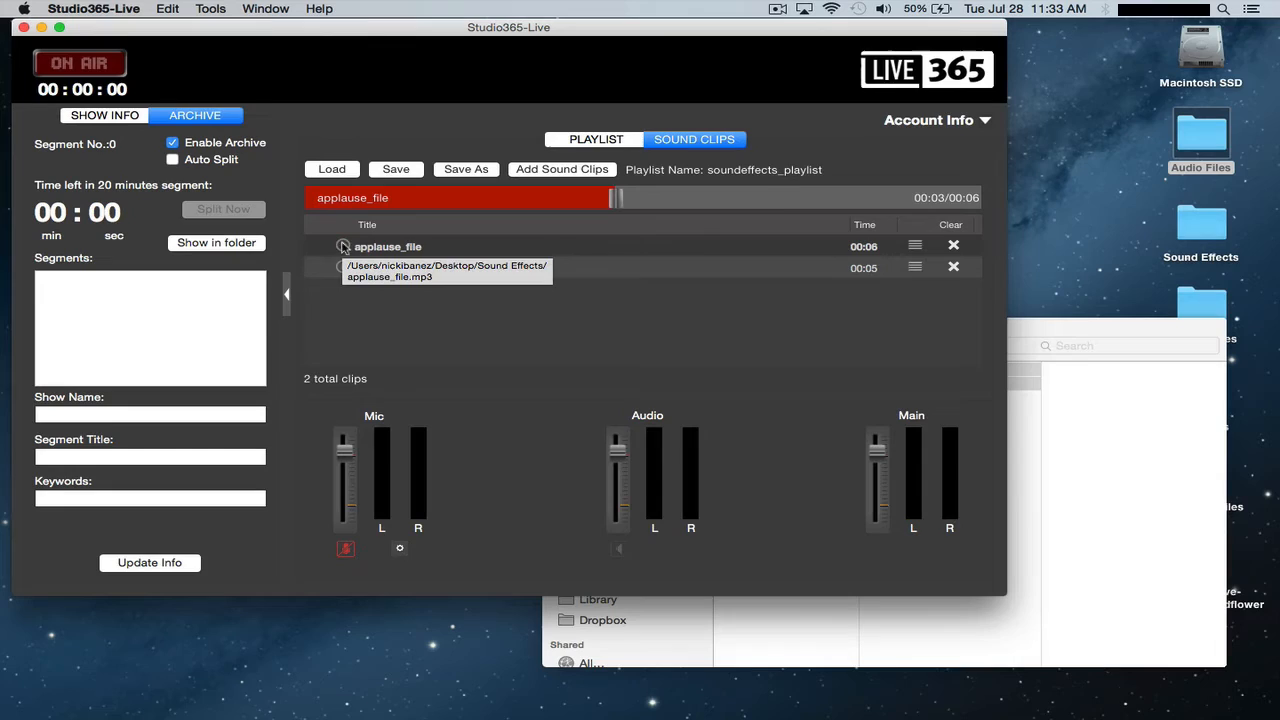
pyautogui.moveTo(540, 362)
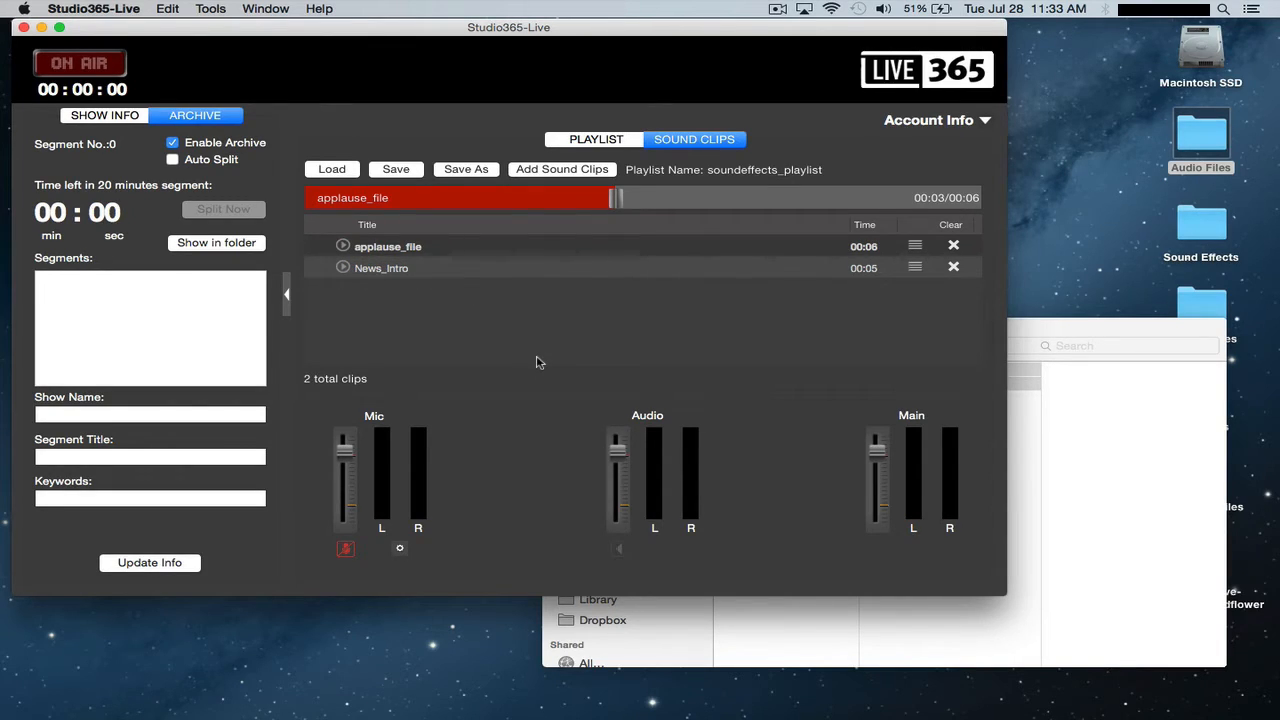
pyautogui.moveTo(588, 151)
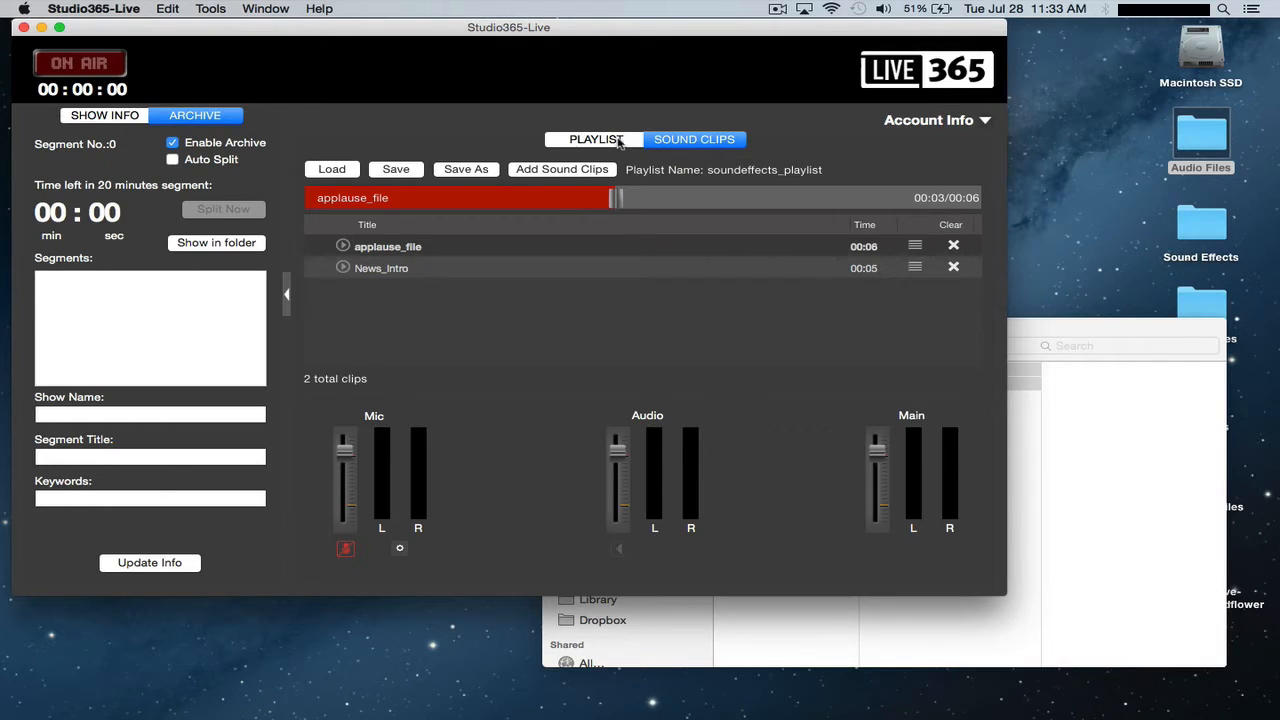
# Leave Sound Clips and go back to the Playlist tab with the 17-track futureplaylist
pyautogui.click(595, 139)
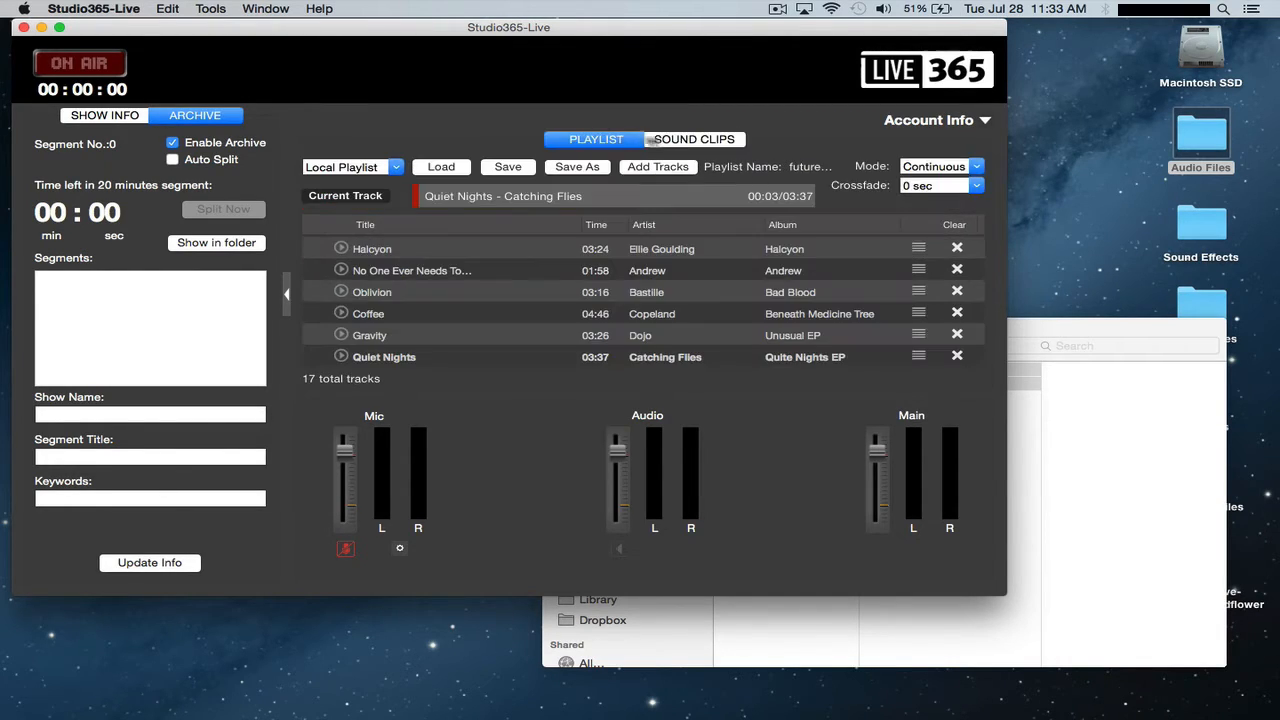
pyautogui.click(694, 139)
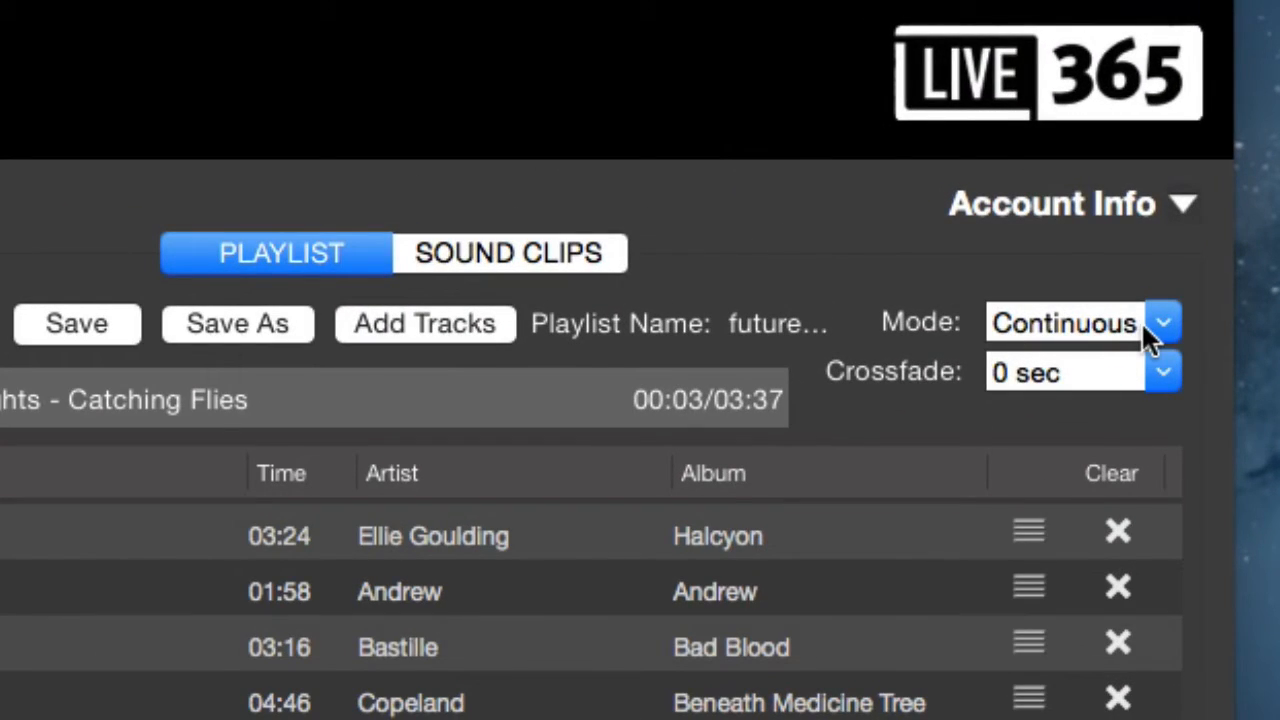
# Change the playlist Mode from Continuous to Randomize
pyautogui.click(1162, 322)
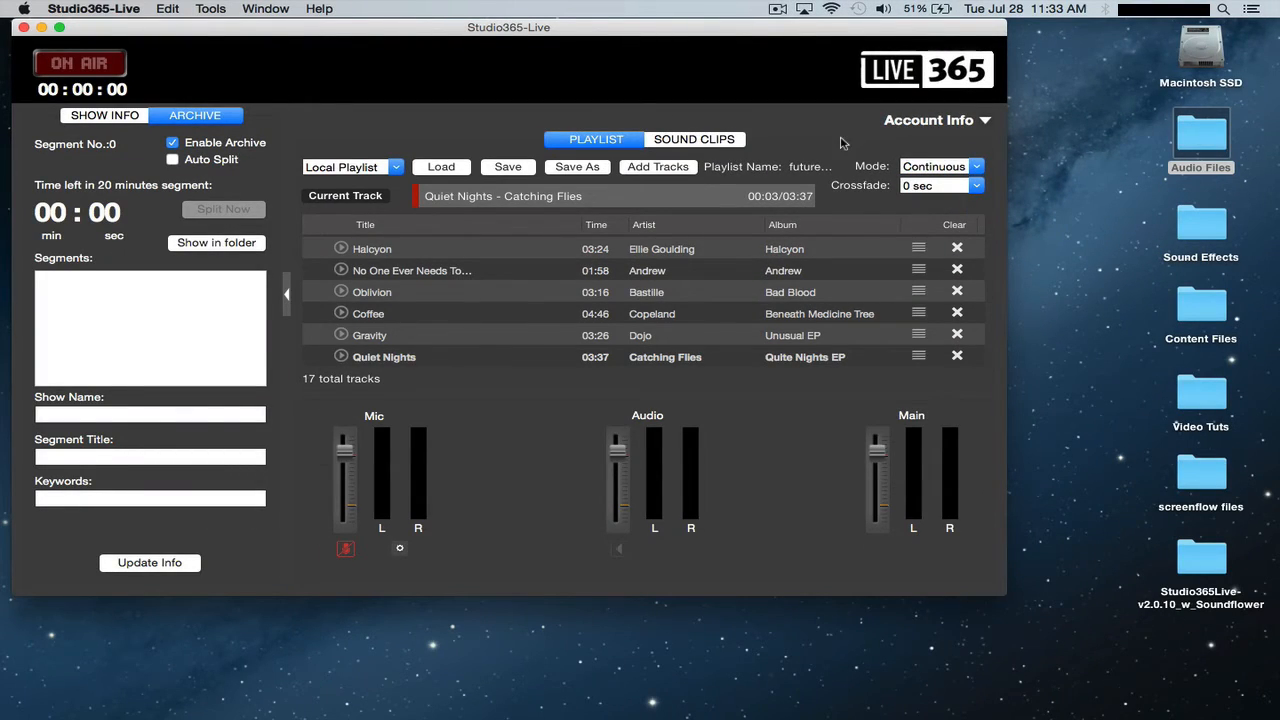
pyautogui.moveTo(345, 249)
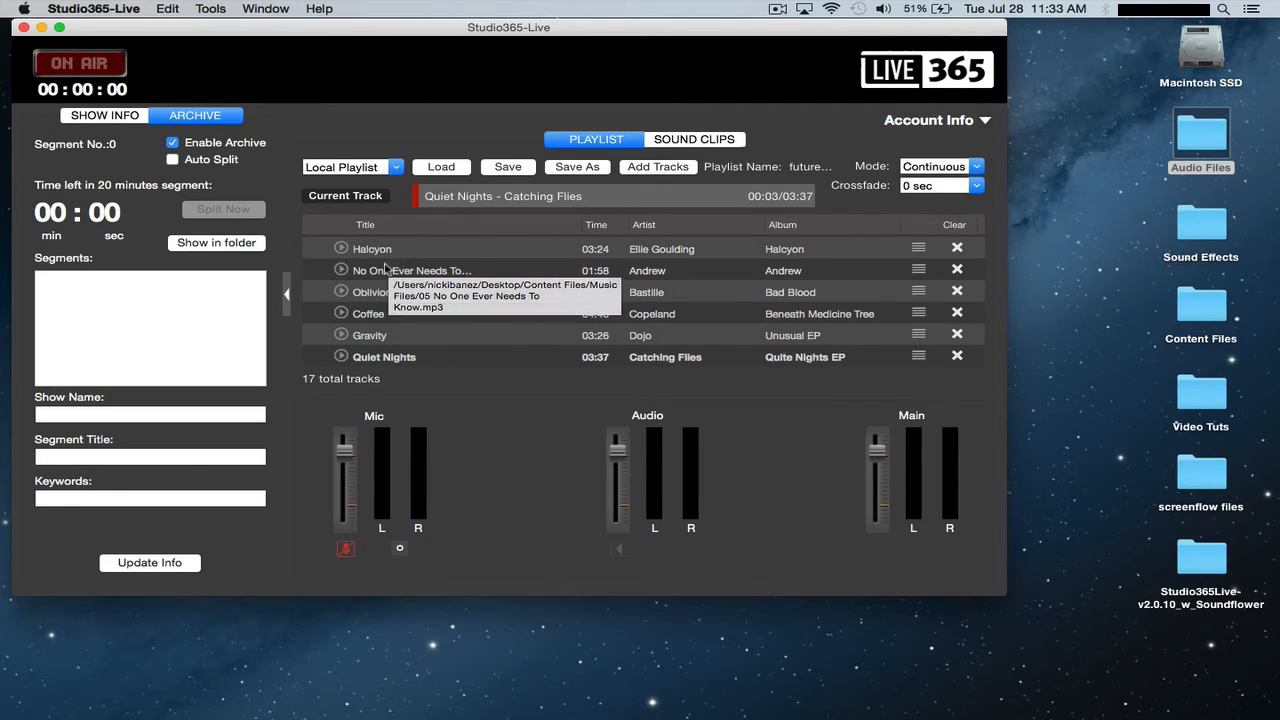
pyautogui.moveTo(368, 313)
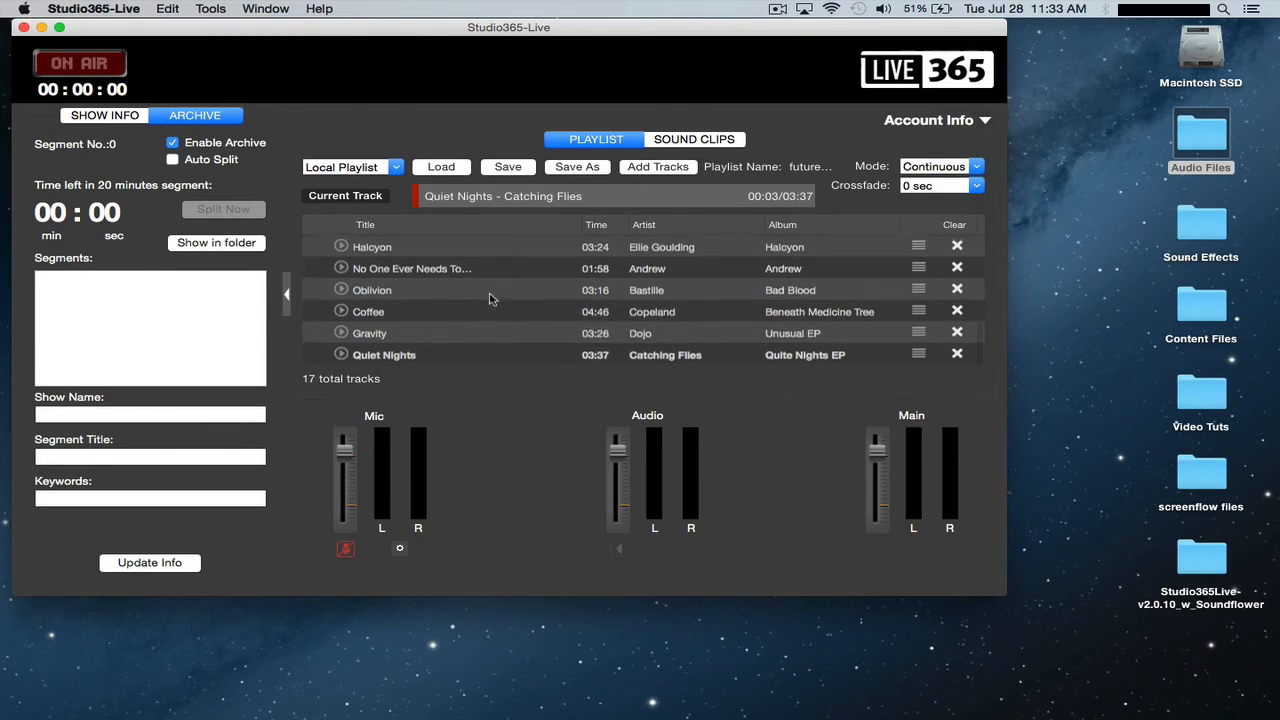
pyautogui.click(940, 166)
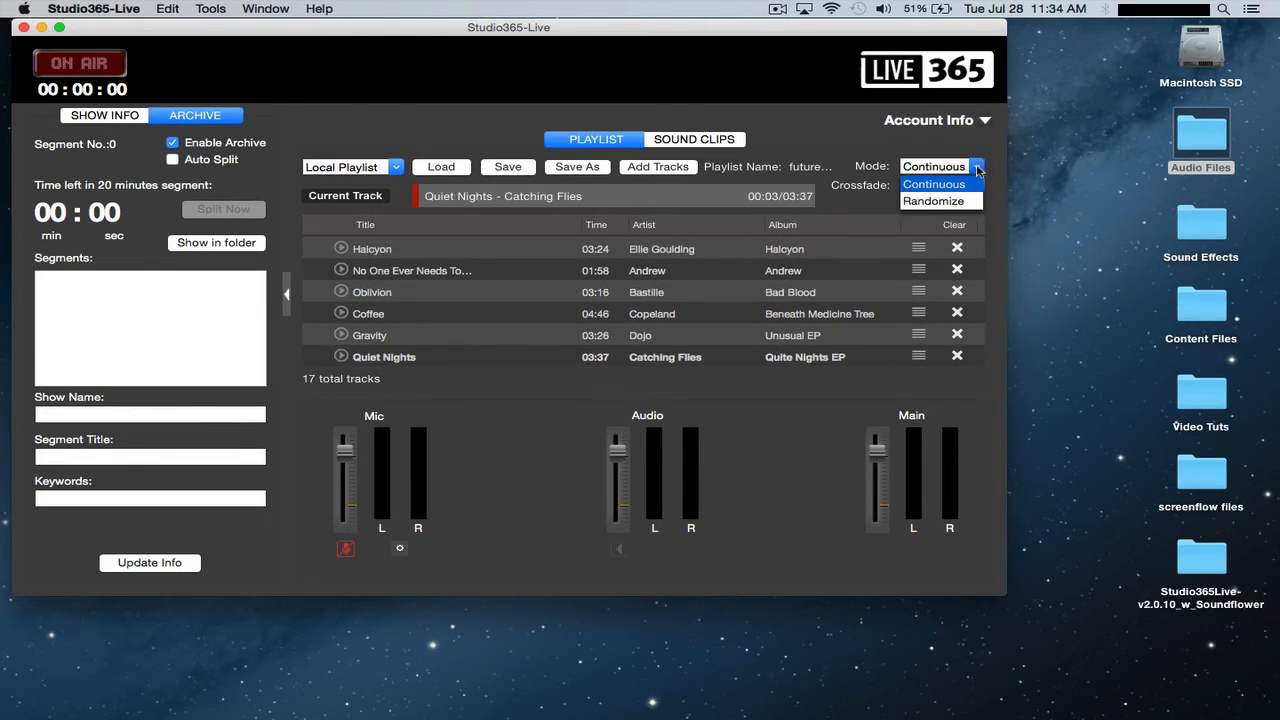
pyautogui.click(932, 201)
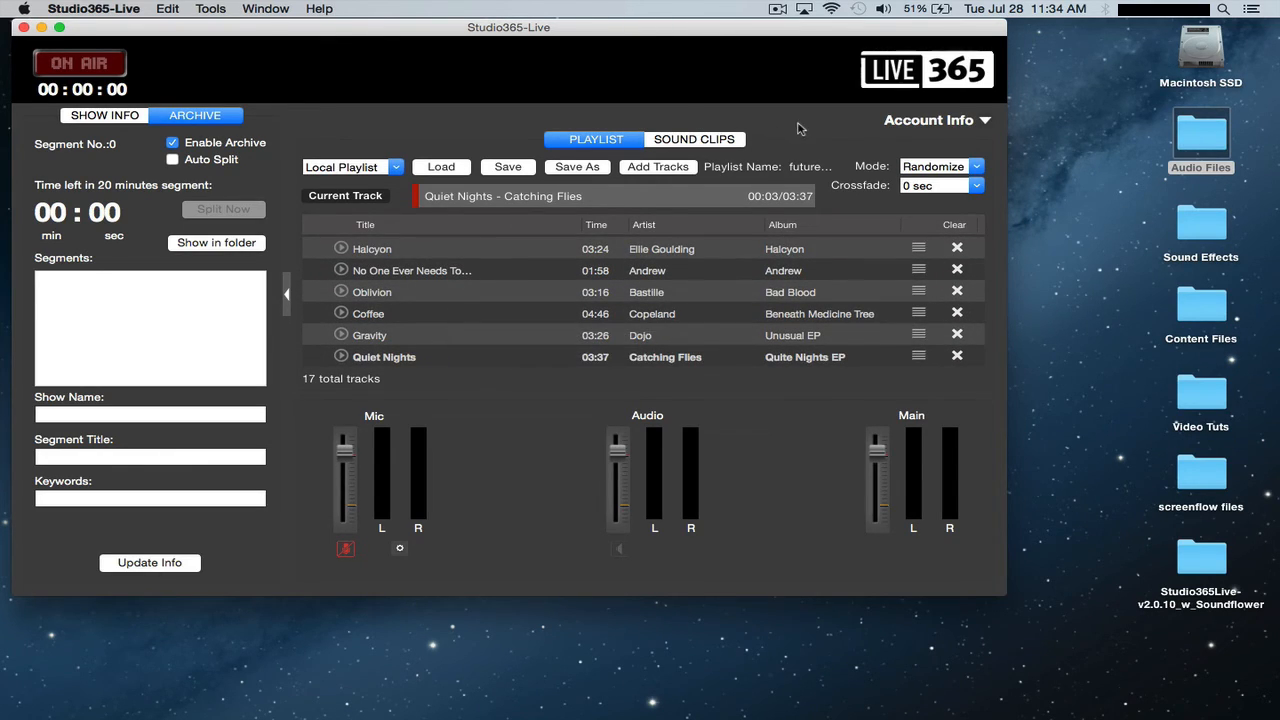
# Pick 4 sec in the Crossfade dropdown
pyautogui.click(938, 185)
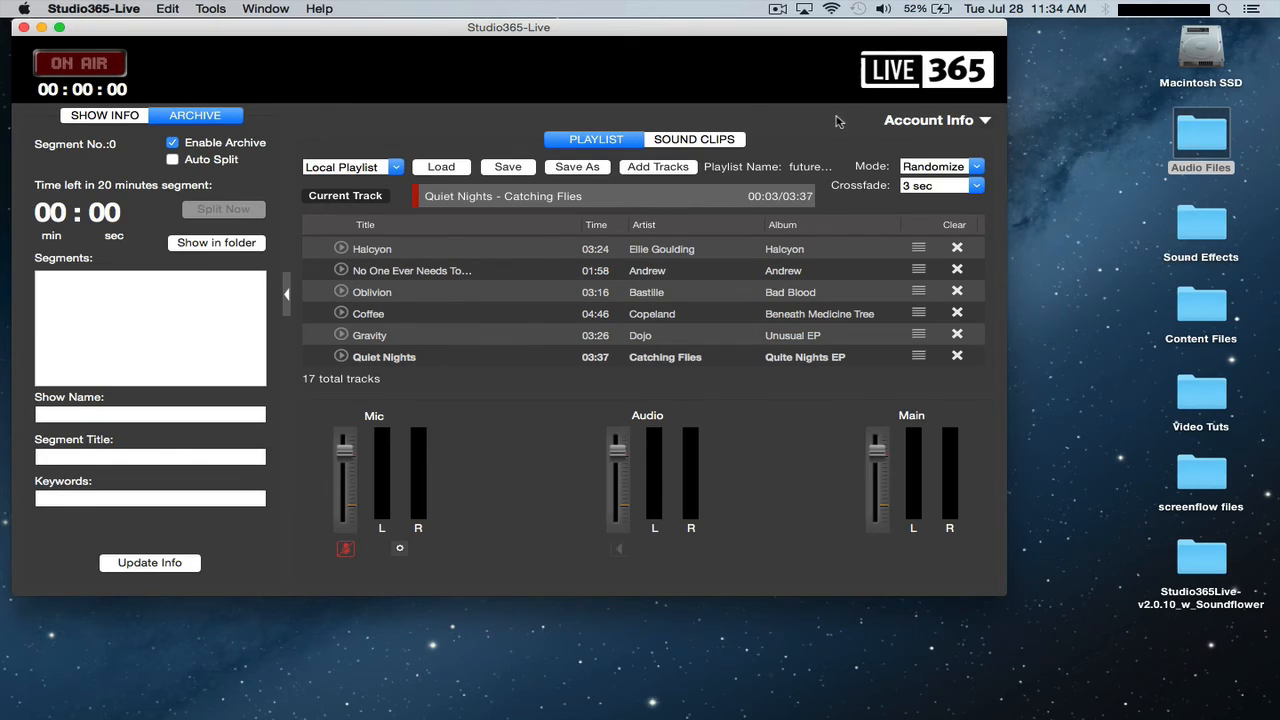
pyautogui.click(975, 185)
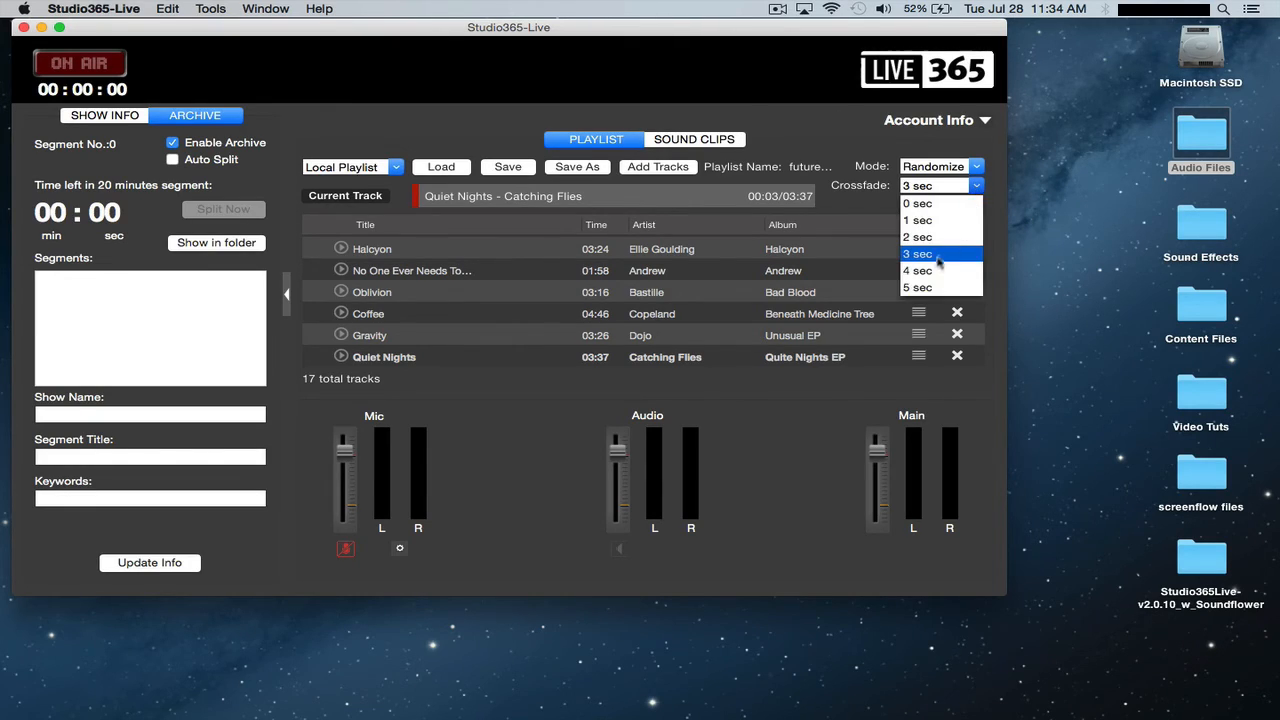
pyautogui.click(917, 270)
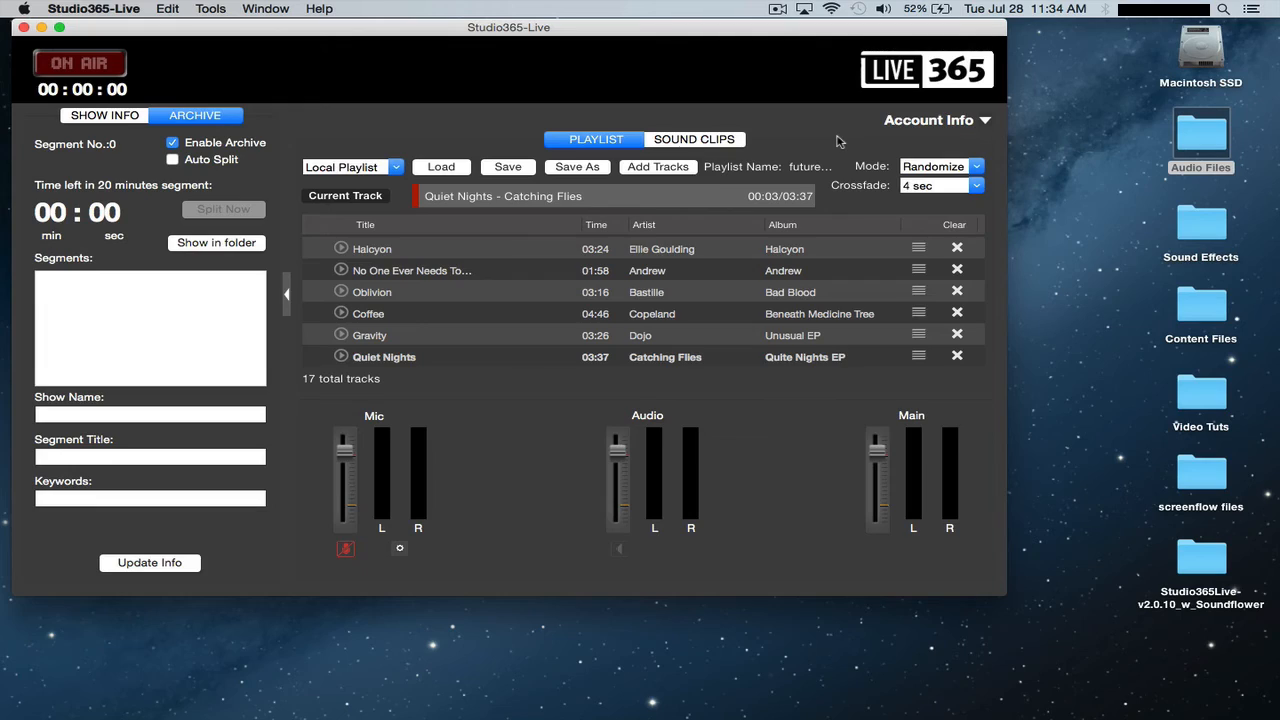